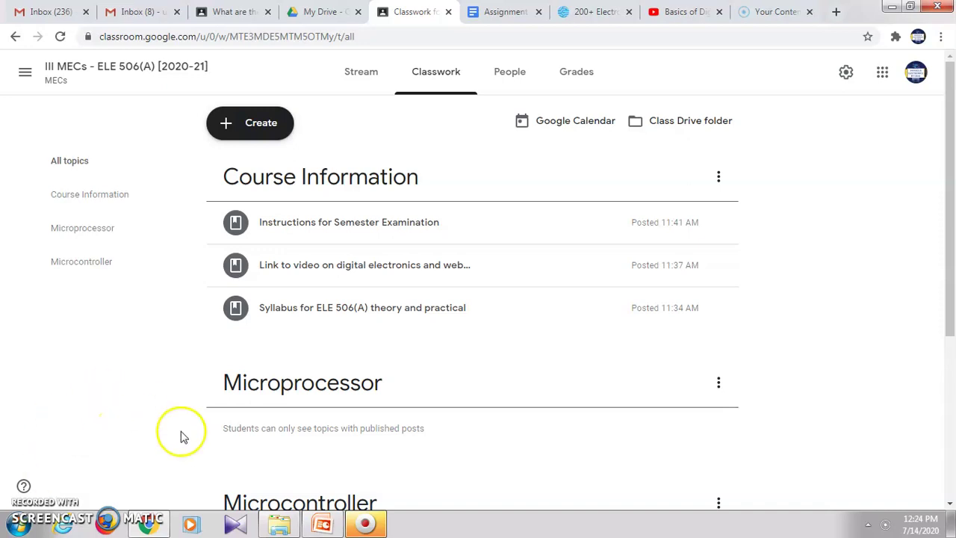
{"action": "mouse_move", "coordinate": [312, 149]}
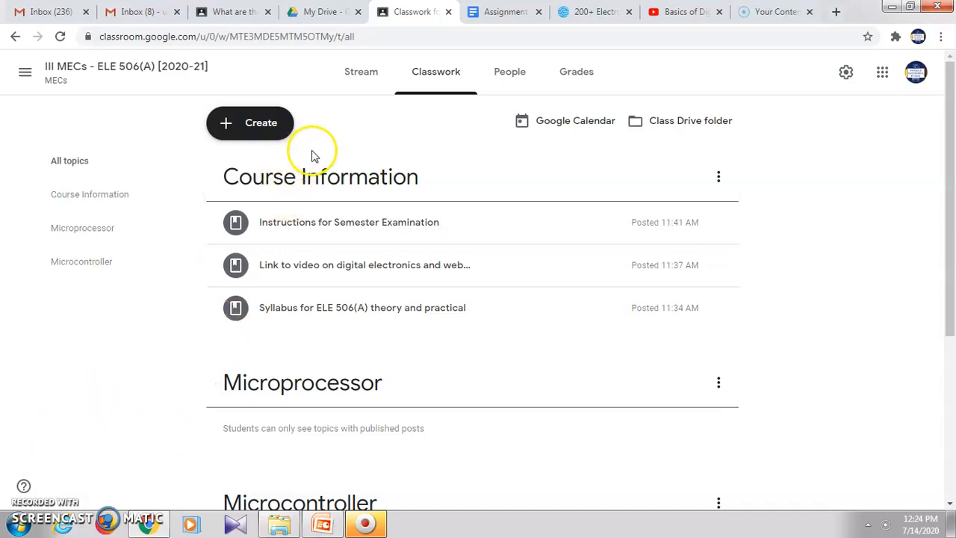
{"action": "mouse_move", "coordinate": [406, 166]}
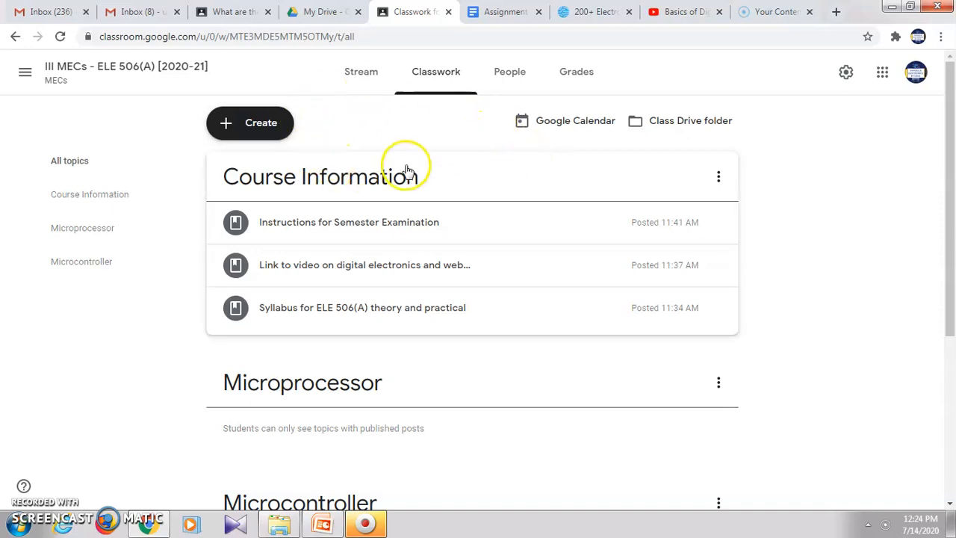
{"action": "mouse_move", "coordinate": [359, 110]}
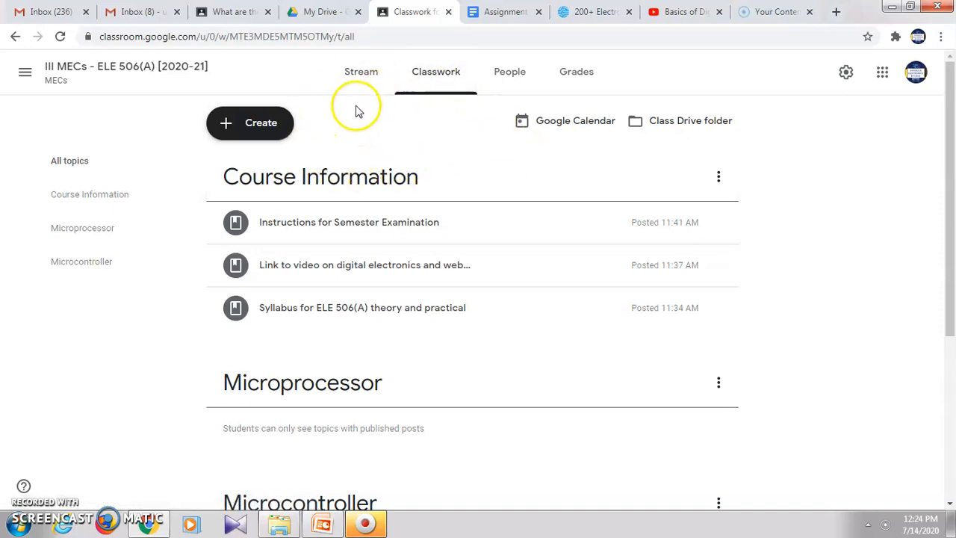
{"action": "mouse_move", "coordinate": [269, 127]}
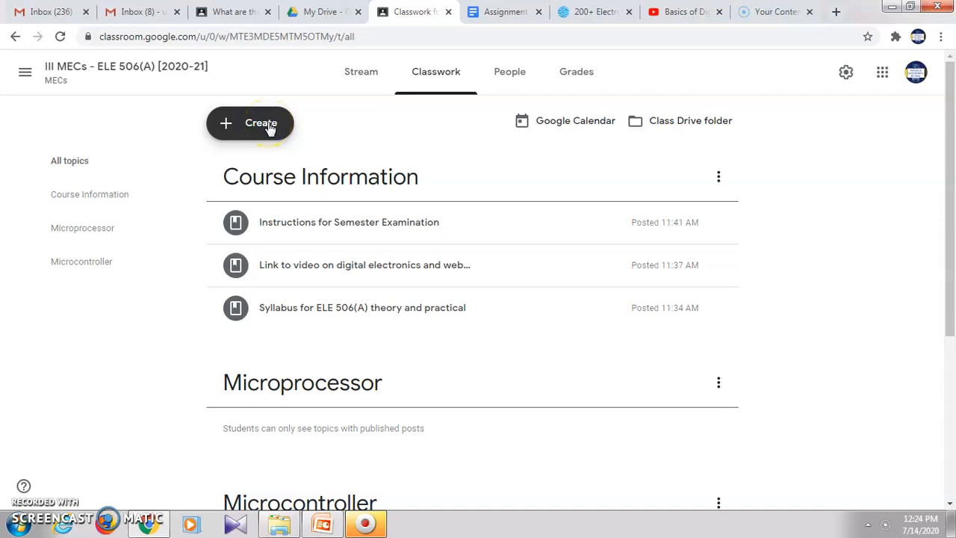
- Start a new blank assignment from the Create menu
{"action": "left_click", "coordinate": [260, 123]}
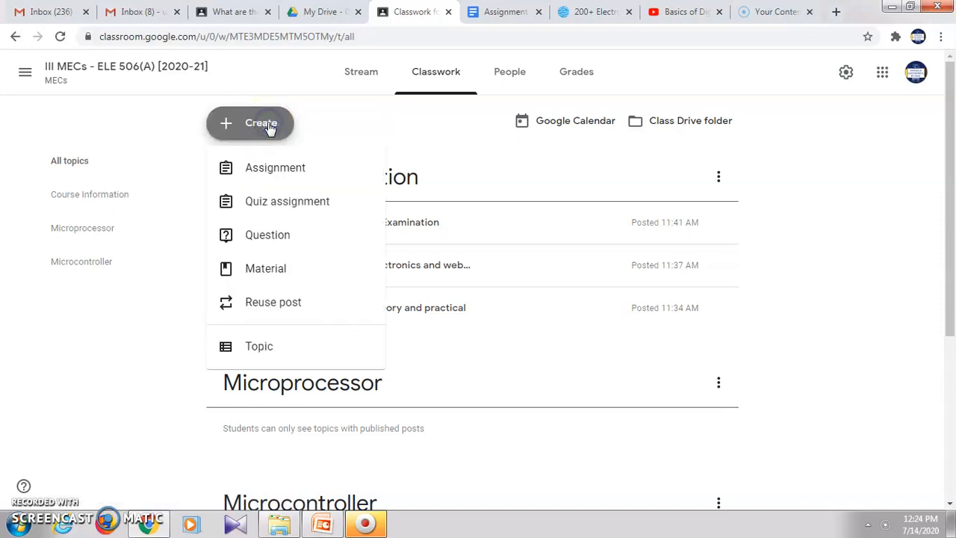
{"action": "mouse_move", "coordinate": [275, 168]}
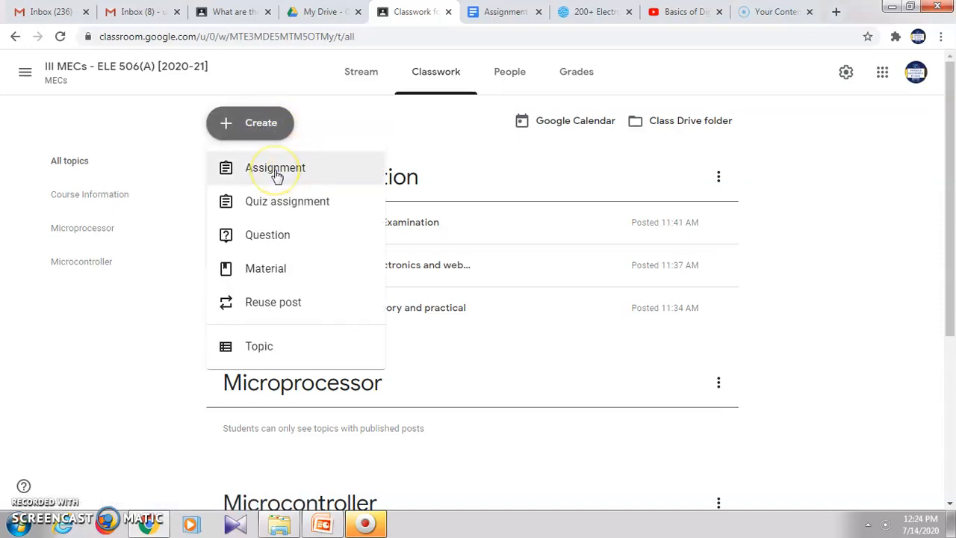
{"action": "left_click", "coordinate": [275, 167]}
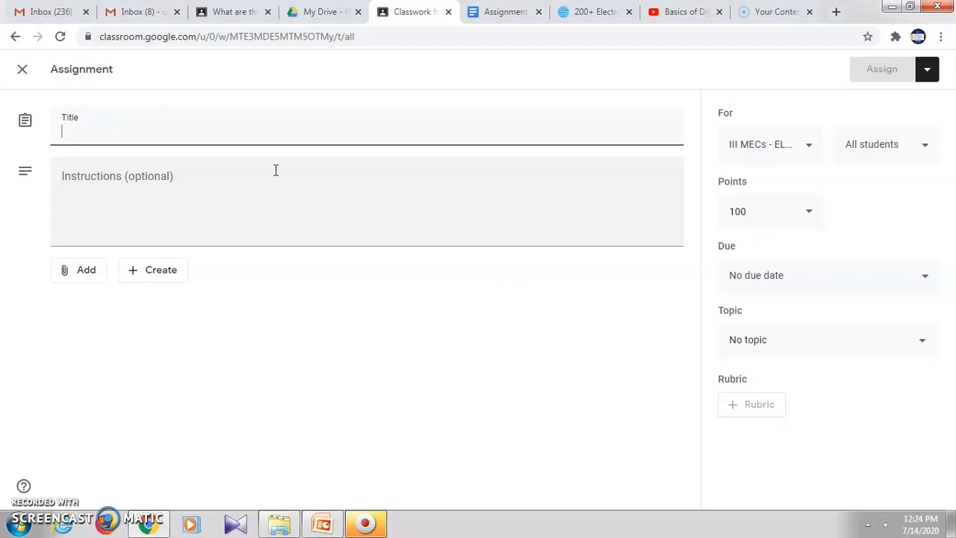
- Title the assignment 'Write the pin description of 8051'
{"action": "type", "text": "Write the"}
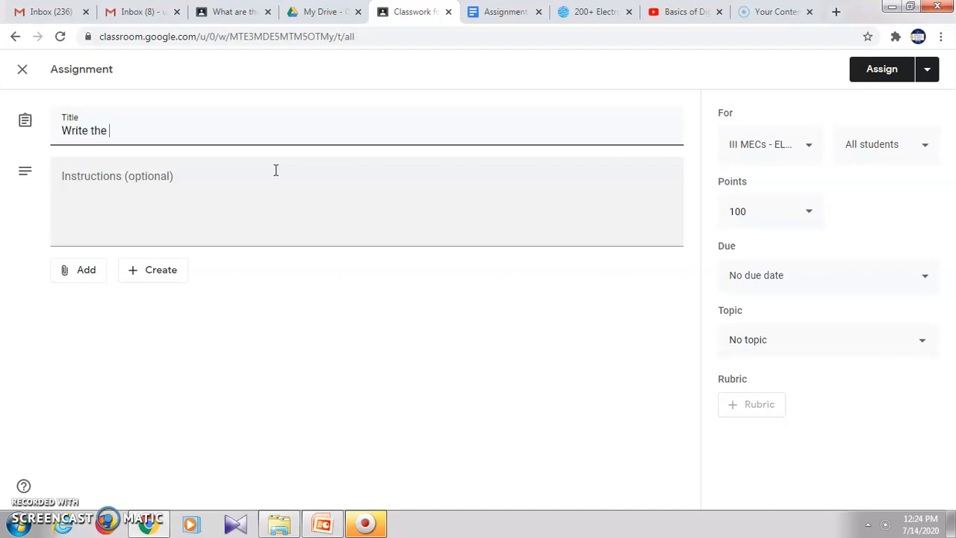
{"action": "type", "text": "pin description of 8051"}
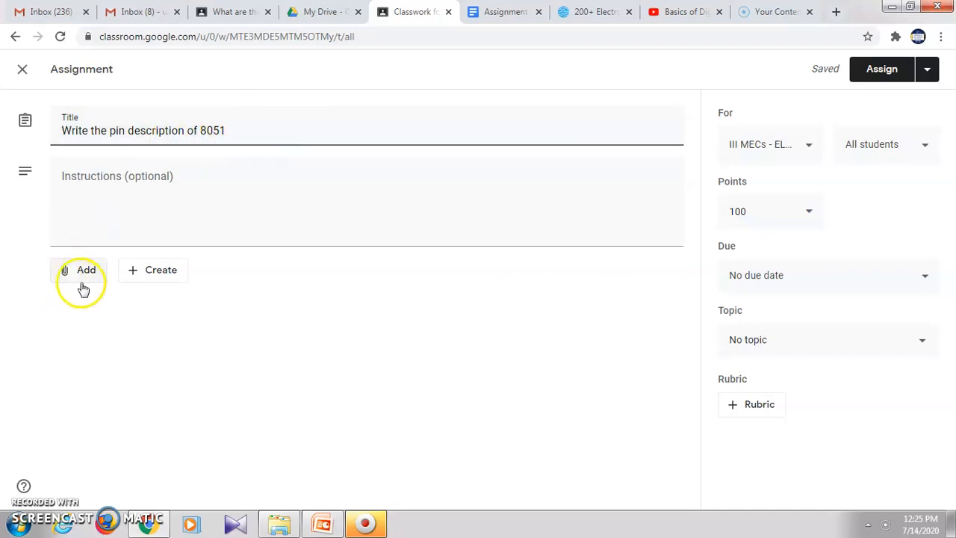
{"action": "left_click", "coordinate": [77, 269]}
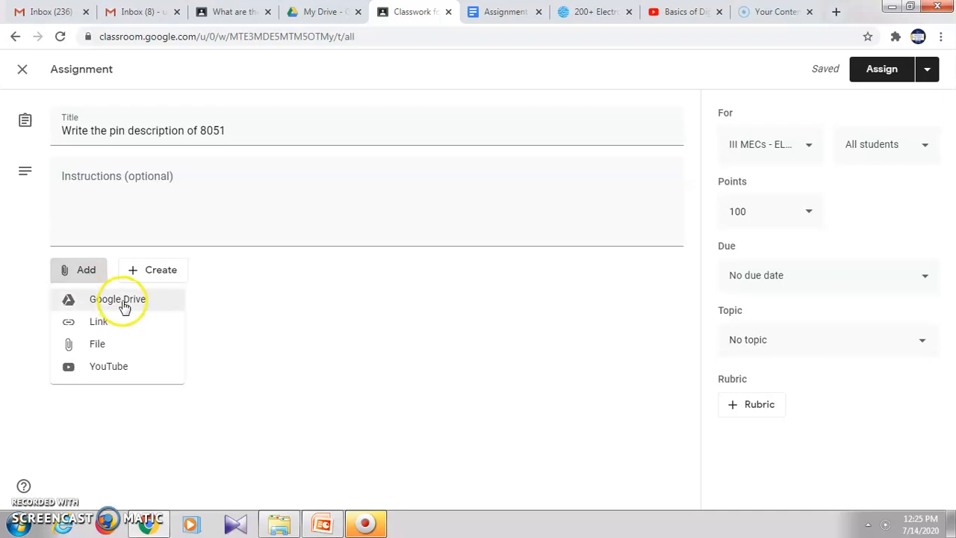
{"action": "mouse_move", "coordinate": [101, 321]}
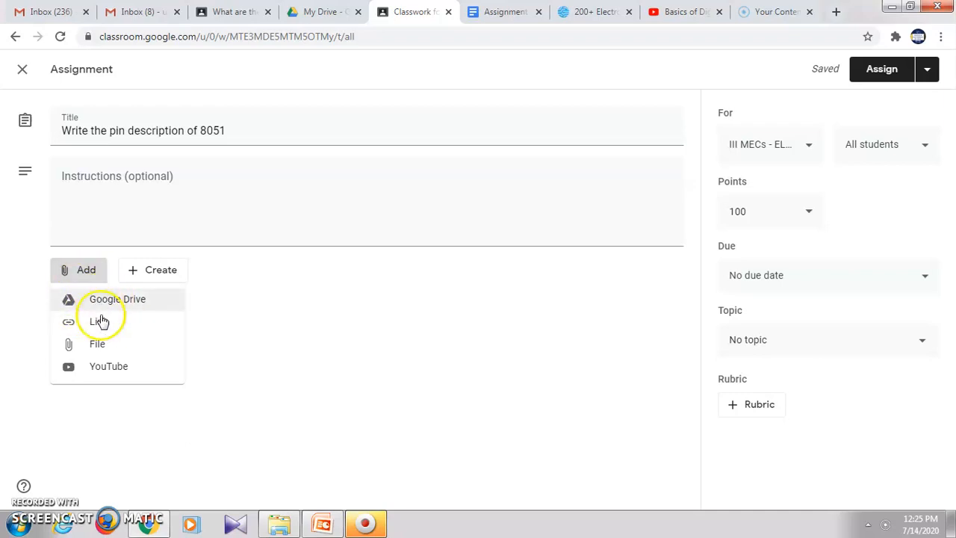
{"action": "mouse_move", "coordinate": [103, 359]}
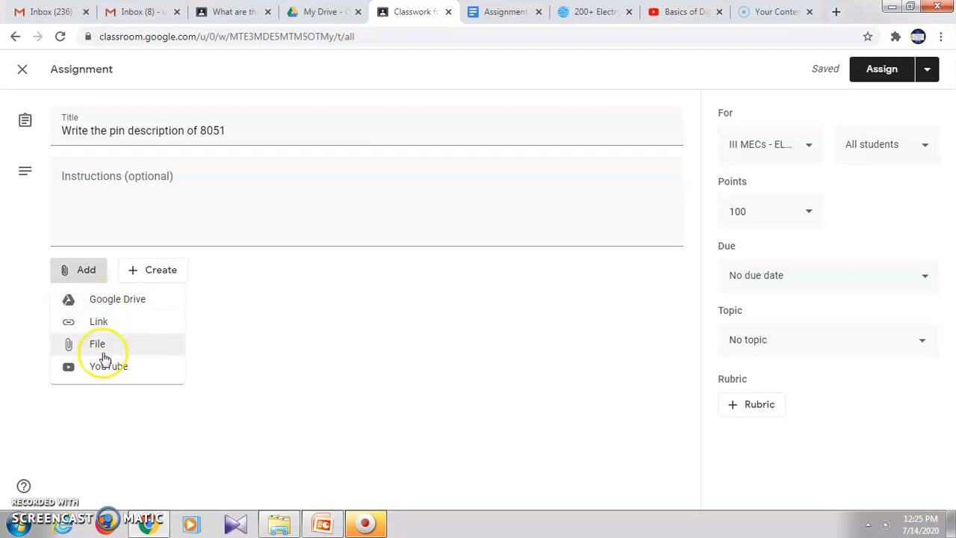
{"action": "mouse_move", "coordinate": [98, 299]}
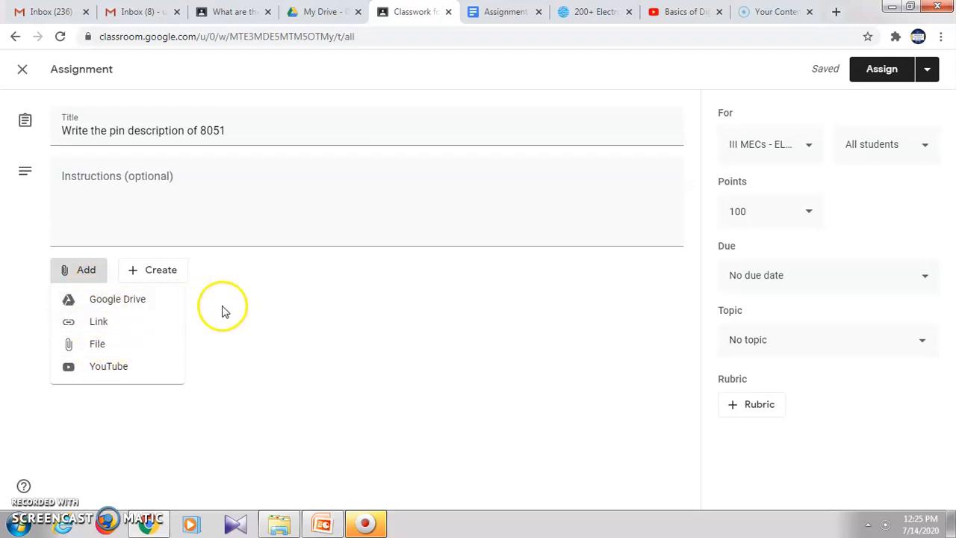
{"action": "mouse_move", "coordinate": [163, 271]}
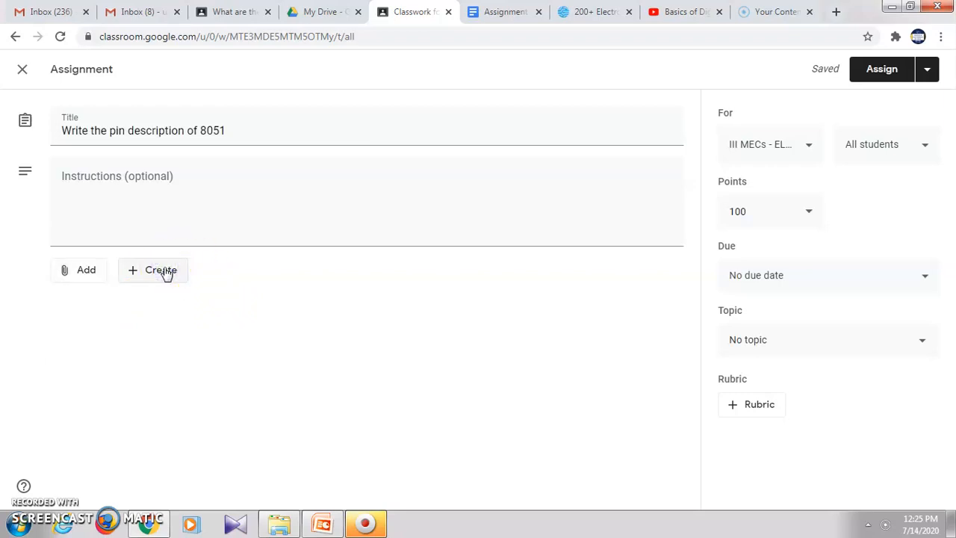
- Create a new Google Docs document attached to the assignment
{"action": "left_click", "coordinate": [153, 270]}
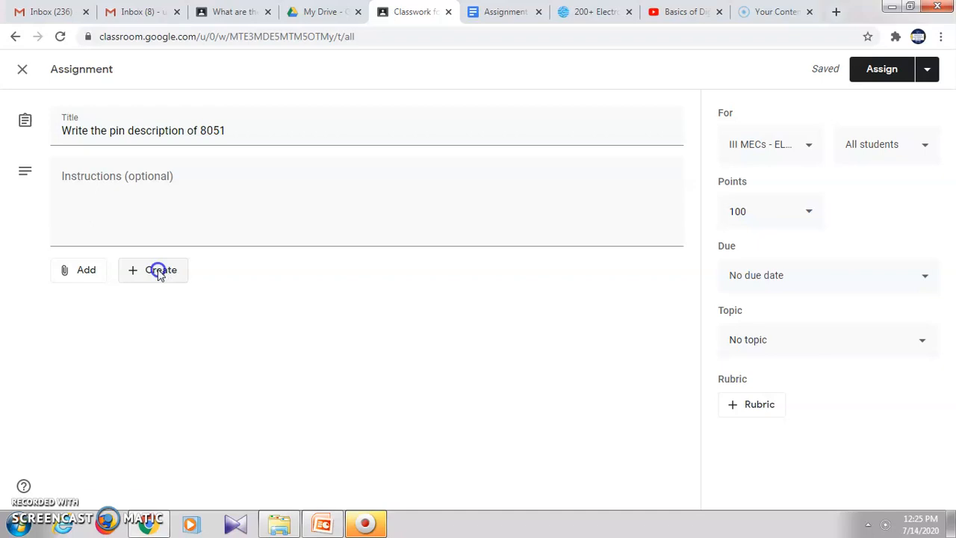
{"action": "left_click", "coordinate": [158, 270]}
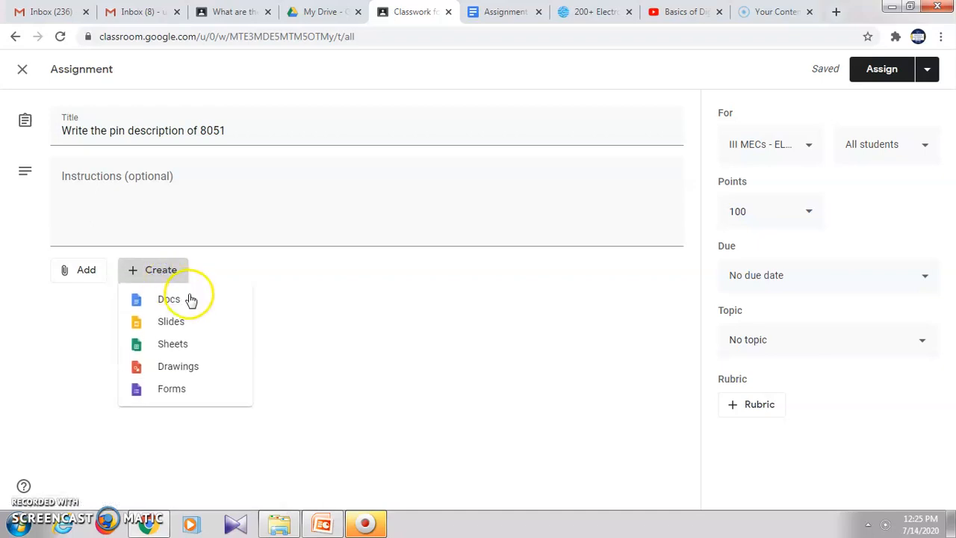
{"action": "mouse_move", "coordinate": [193, 302]}
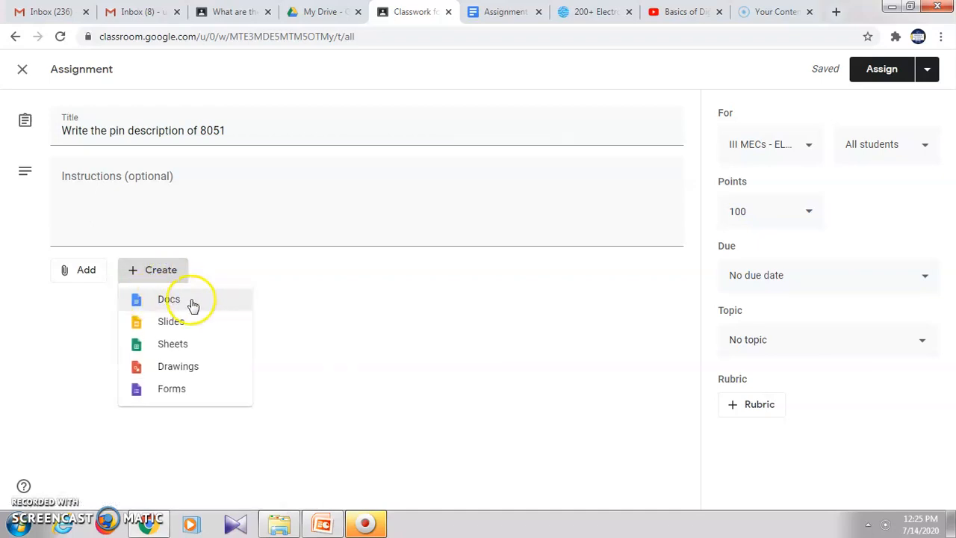
{"action": "mouse_move", "coordinate": [170, 303]}
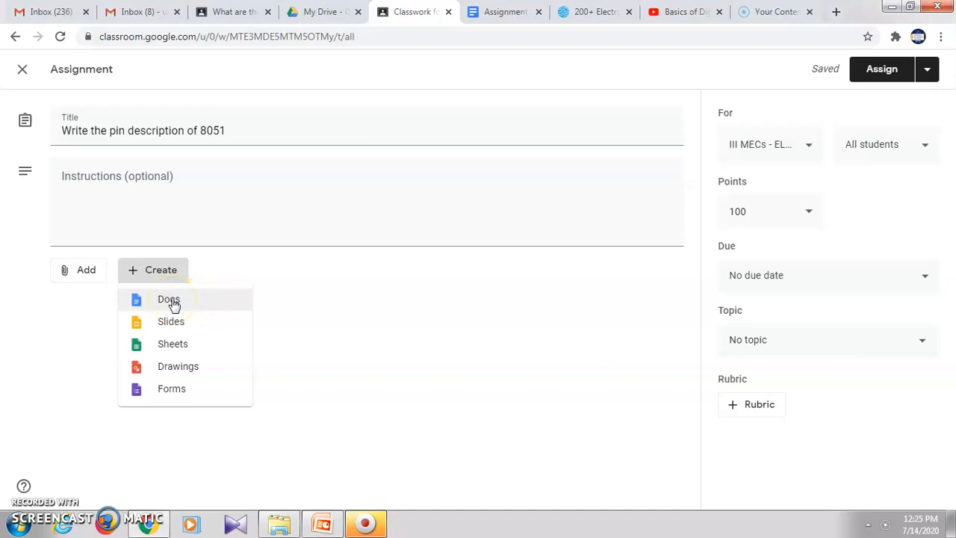
{"action": "mouse_move", "coordinate": [183, 303]}
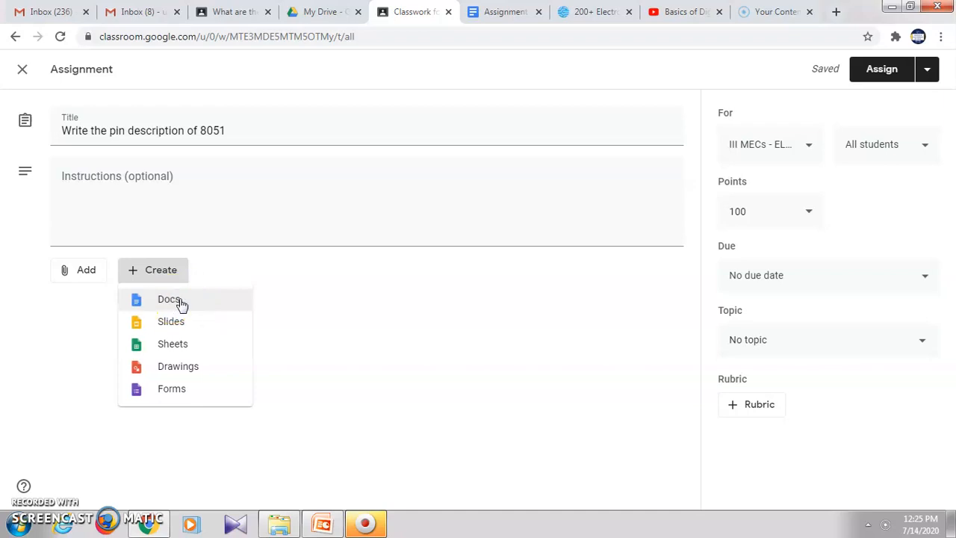
{"action": "left_click", "coordinate": [170, 299]}
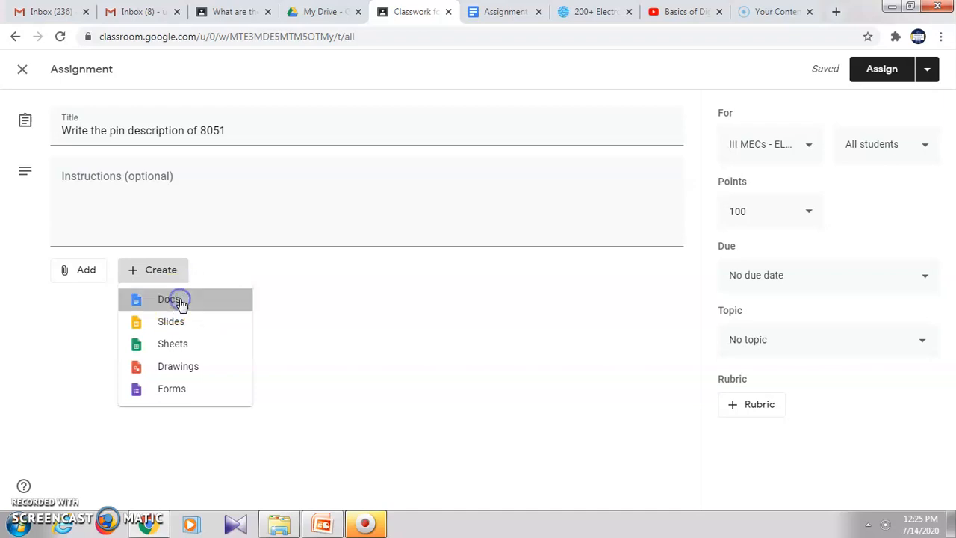
{"action": "left_click", "coordinate": [170, 298]}
{"action": "type", "text": "a"}
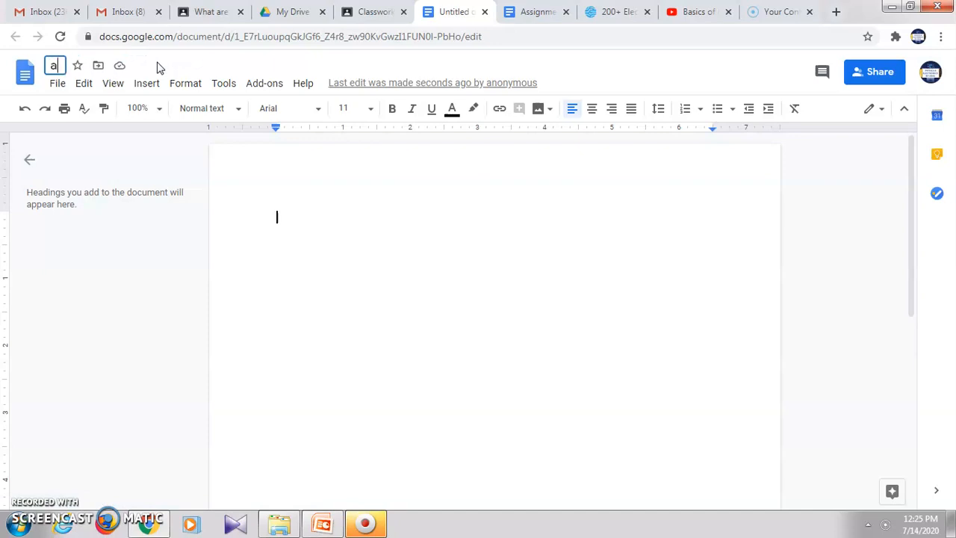
- Rename the untitled document to 'assignment', removing the stray extra characters
{"action": "type", "text": "ssignment"}
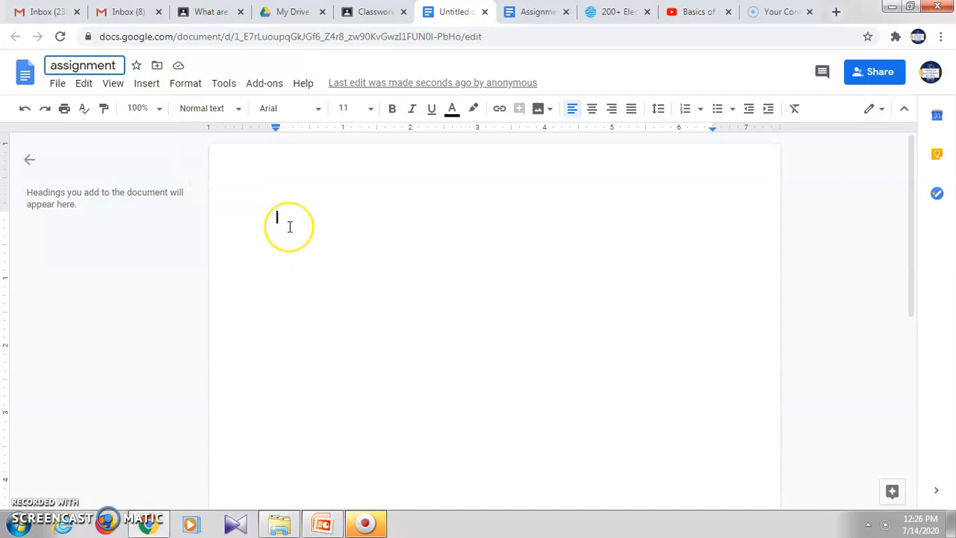
{"action": "type", "text": "W"}
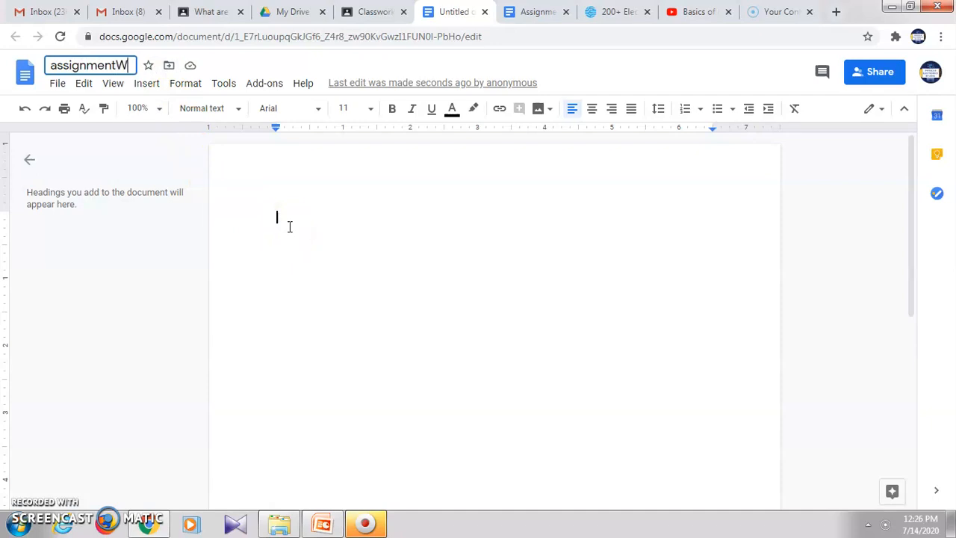
{"action": "type", "text": "rite"}
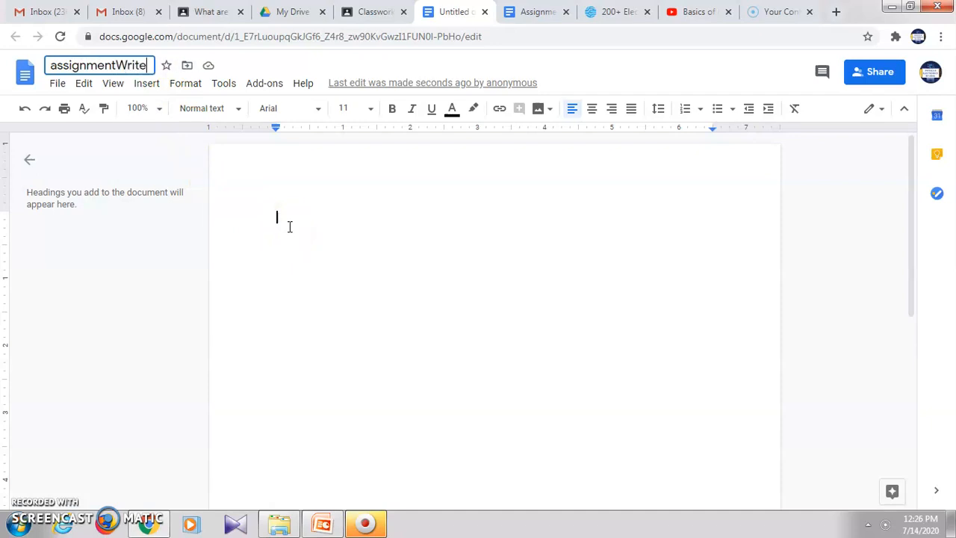
{"action": "key", "text": "Backspace"}
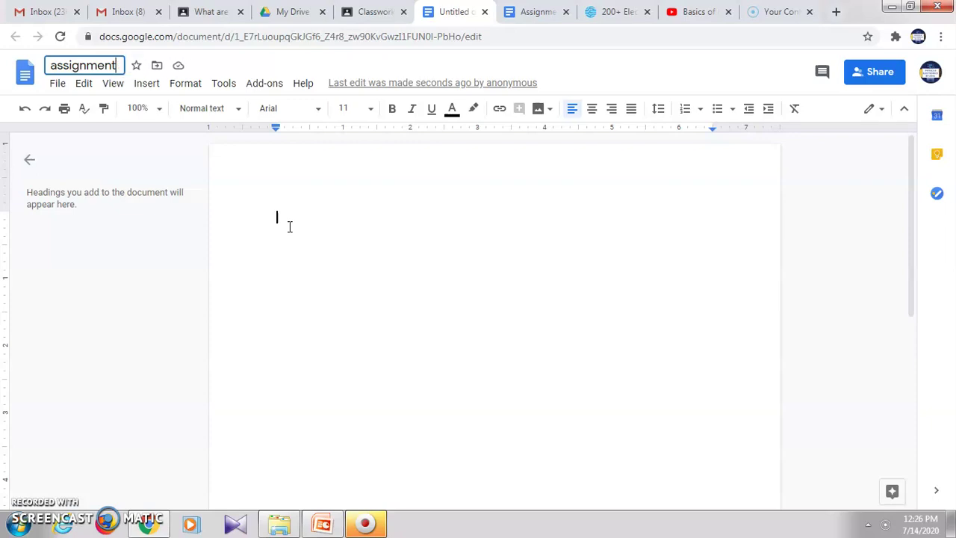
{"action": "left_click", "coordinate": [309, 218]}
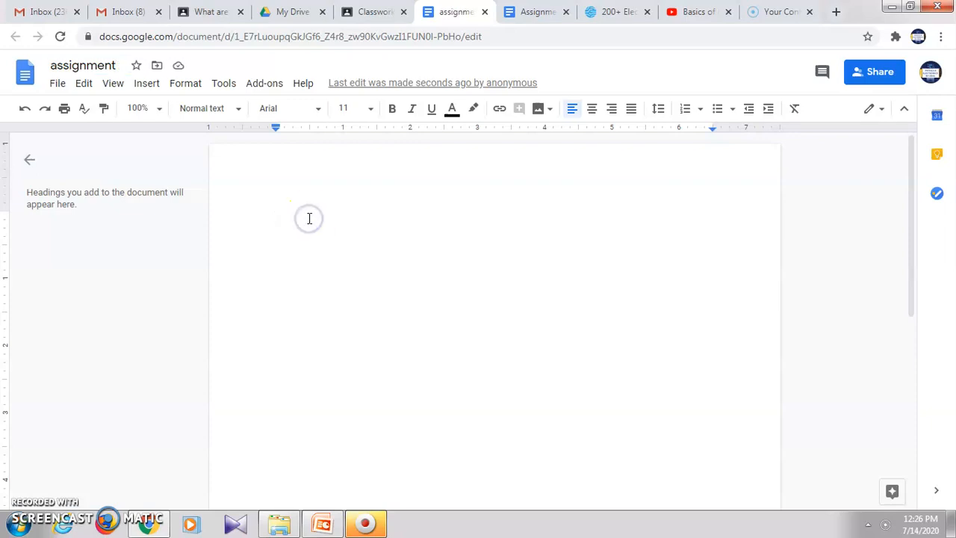
- Write 'Write the pin description of 8051 microcontoller' in the document and return to the Classroom draft
{"action": "type", "text": "Write"}
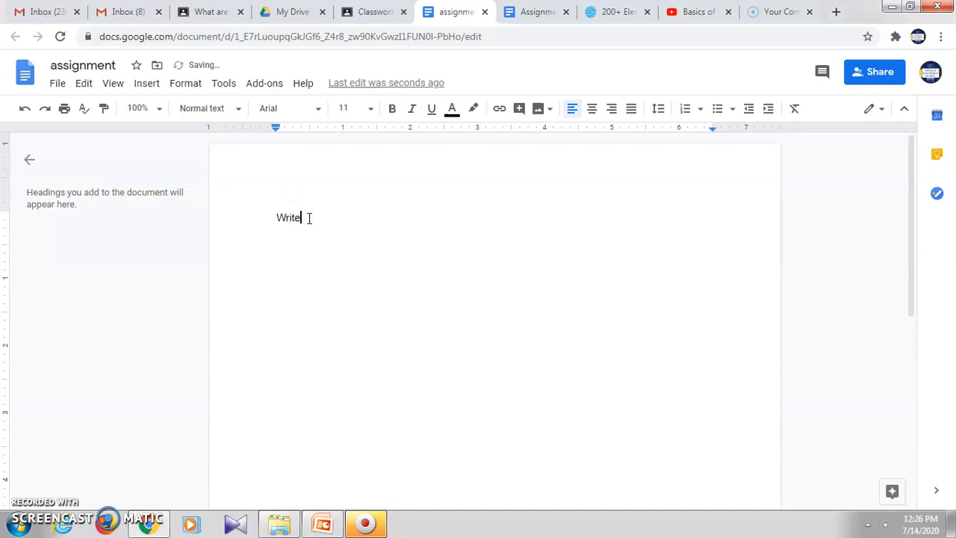
{"action": "type", "text": "te"}
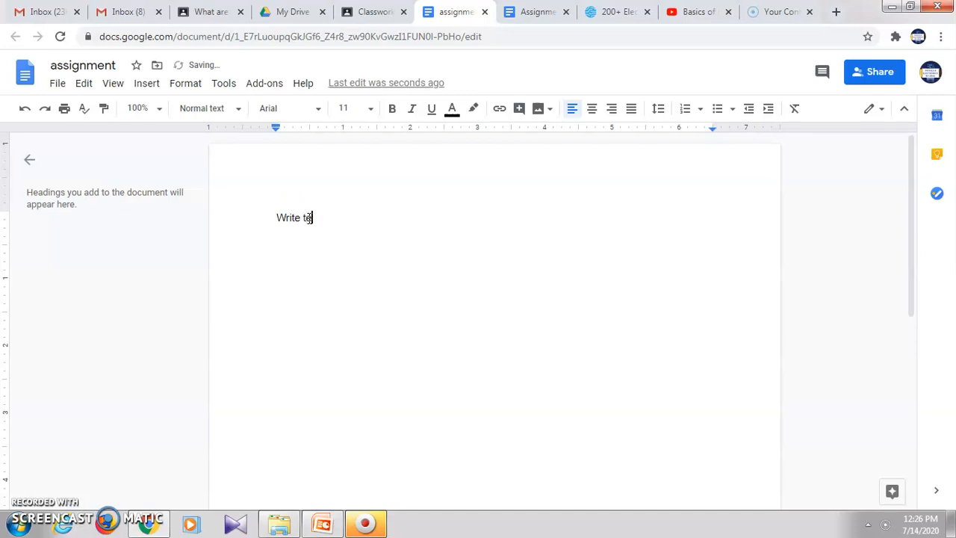
{"action": "type", "text": "he"}
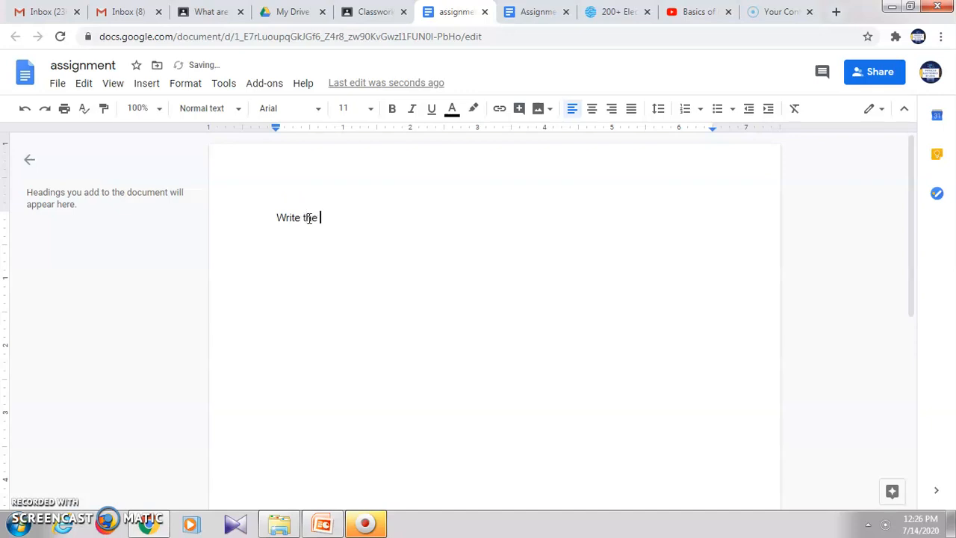
{"action": "type", "text": "pin"}
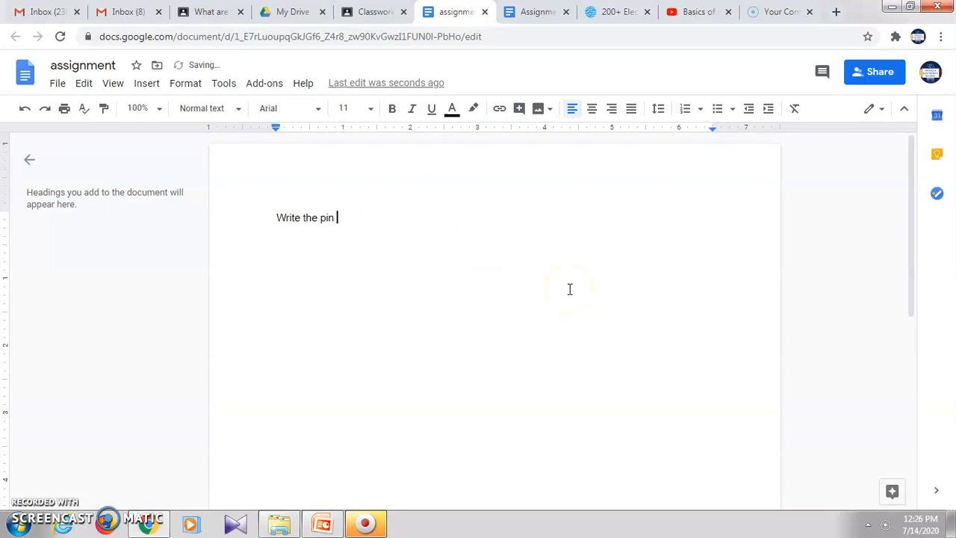
{"action": "type", "text": "descri"}
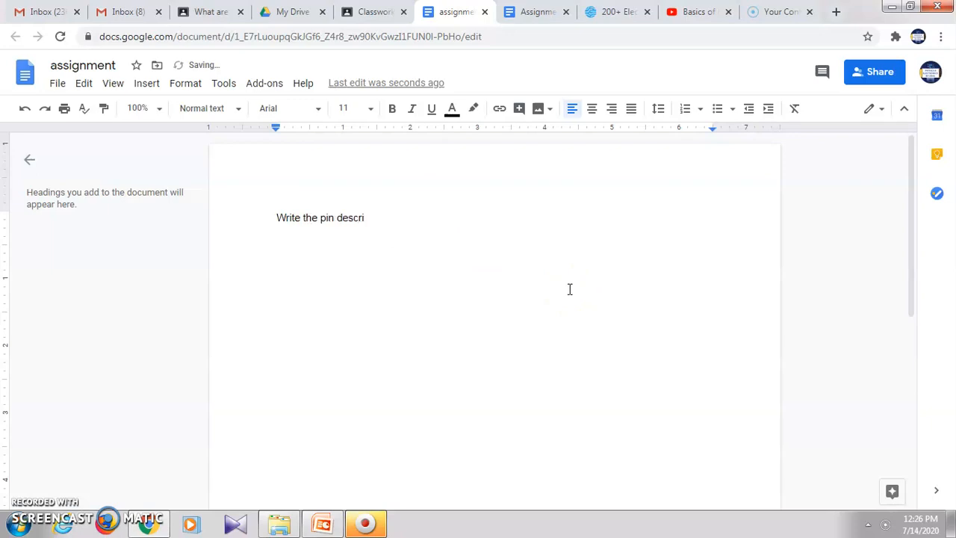
{"action": "type", "text": "p"}
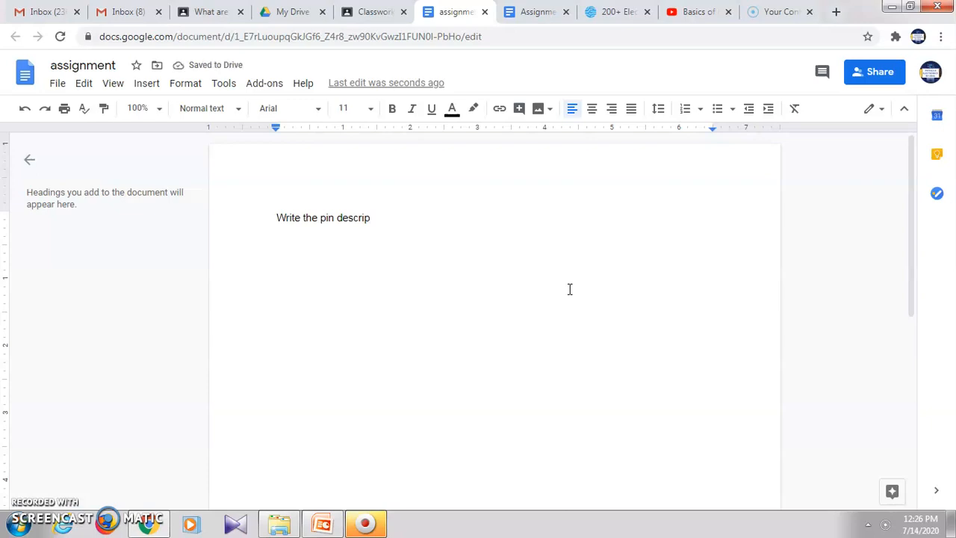
{"action": "type", "text": "tio"}
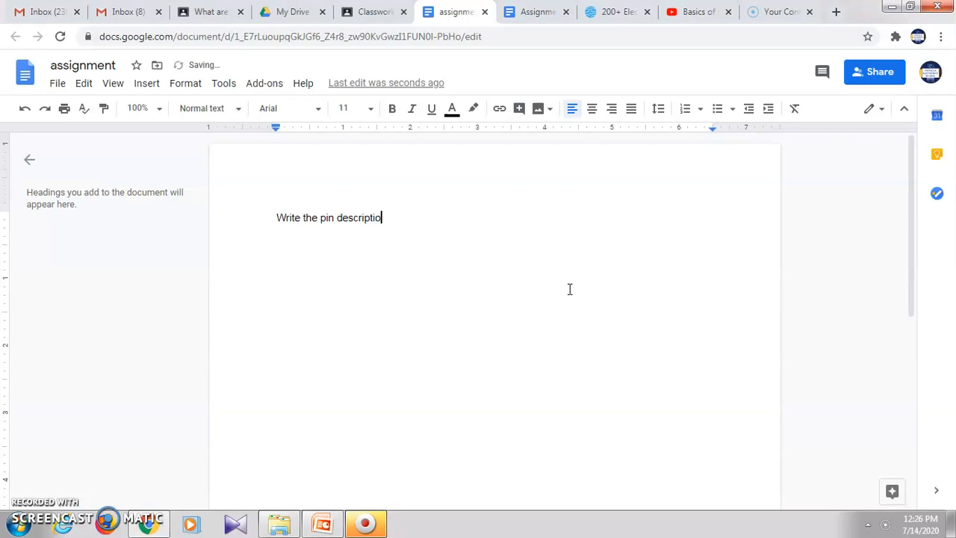
{"action": "type", "text": "n of"}
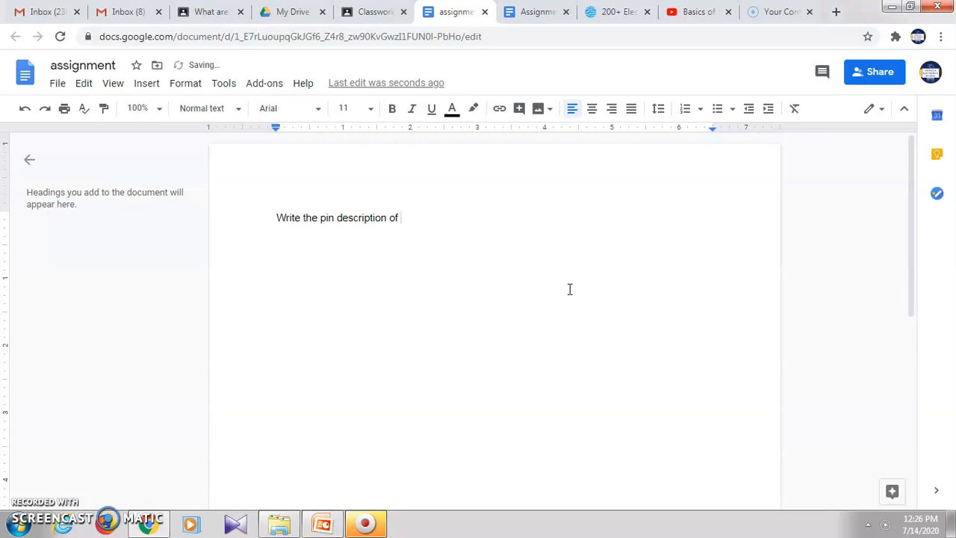
{"action": "type", "text": "80"}
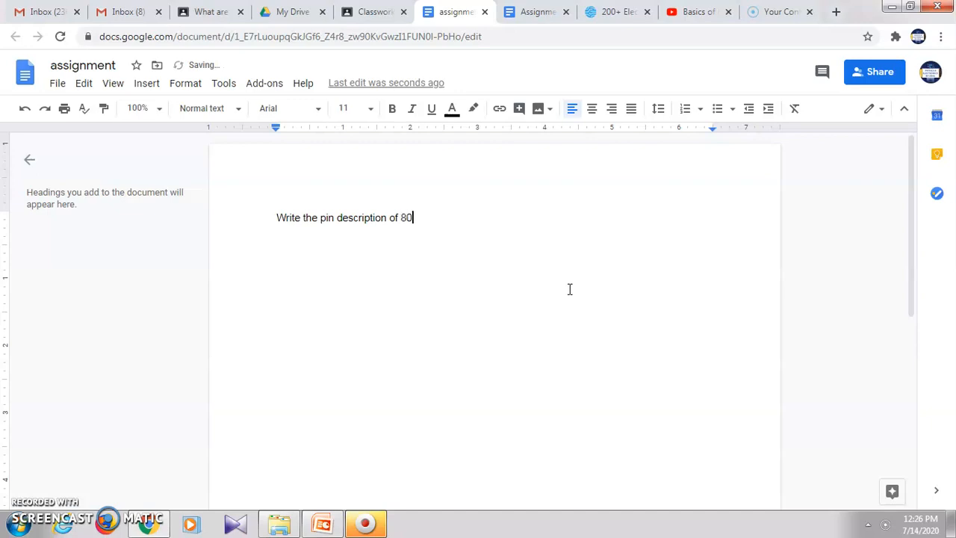
{"action": "type", "text": "51 microc"}
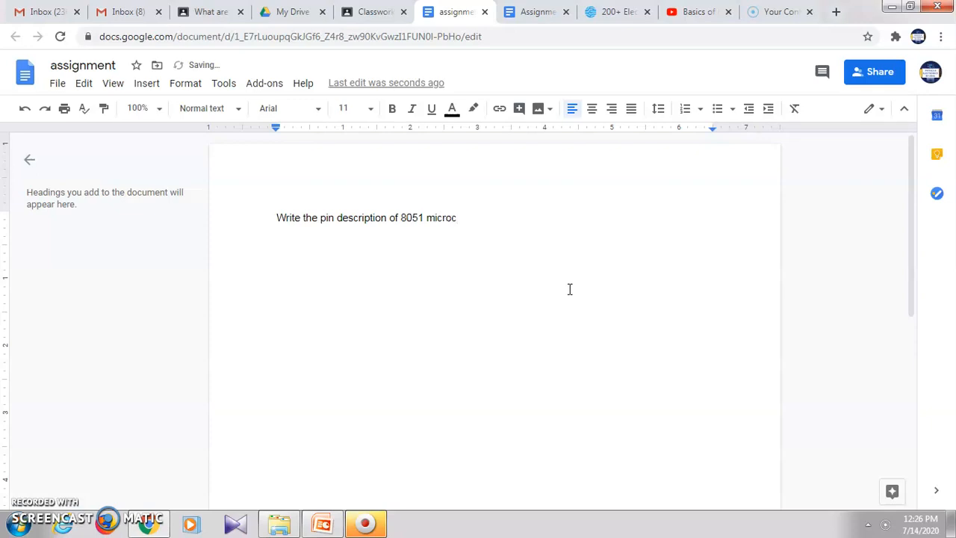
{"action": "type", "text": "ontoll"}
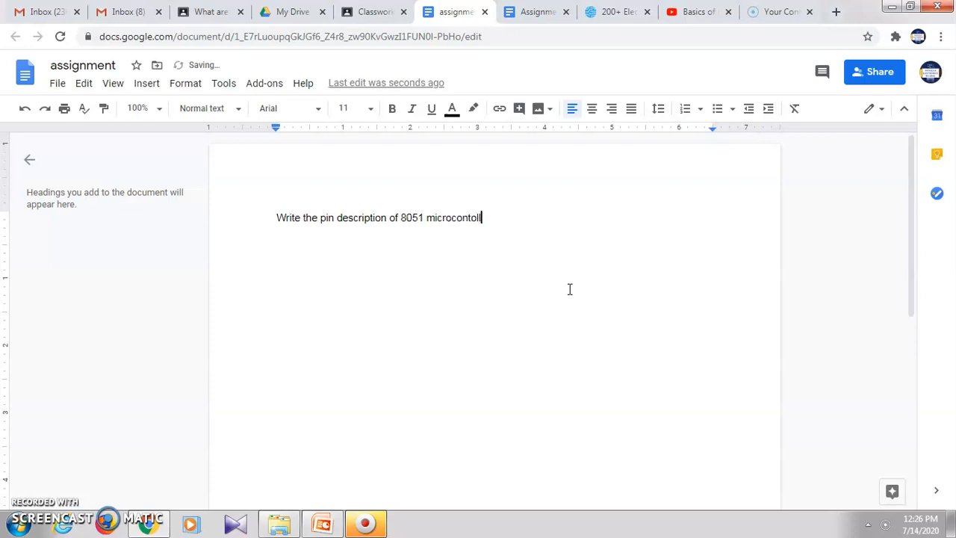
{"action": "key", "text": "enter"}
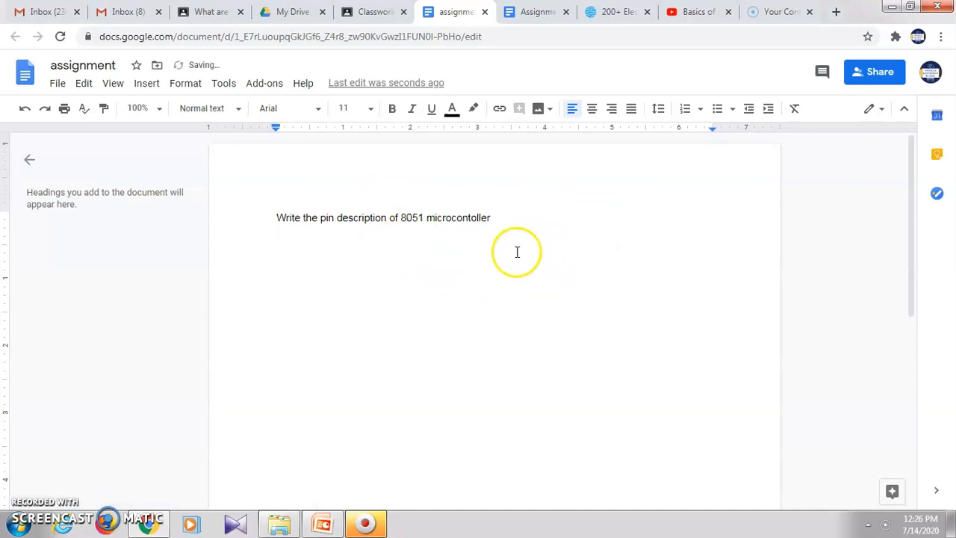
{"action": "key", "text": "Enter"}
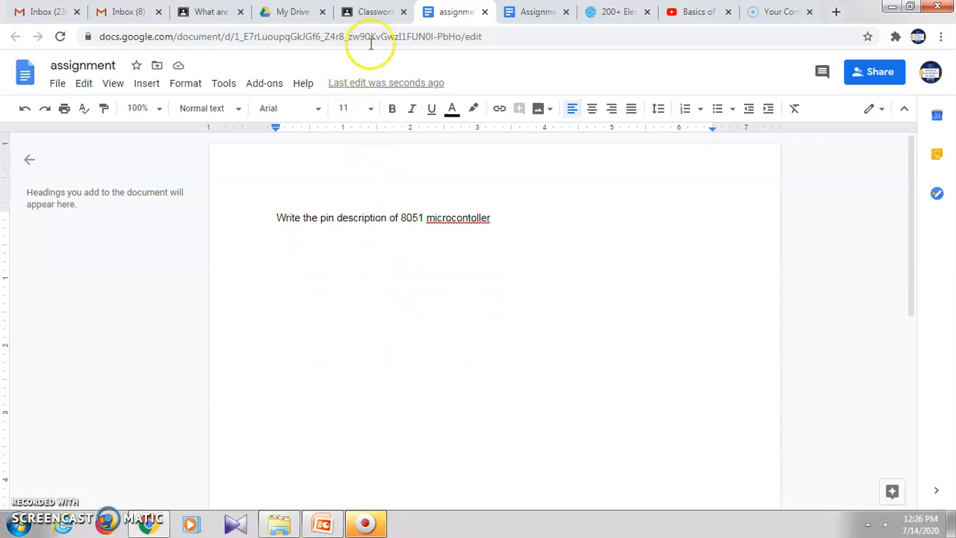
{"action": "left_click", "coordinate": [374, 12]}
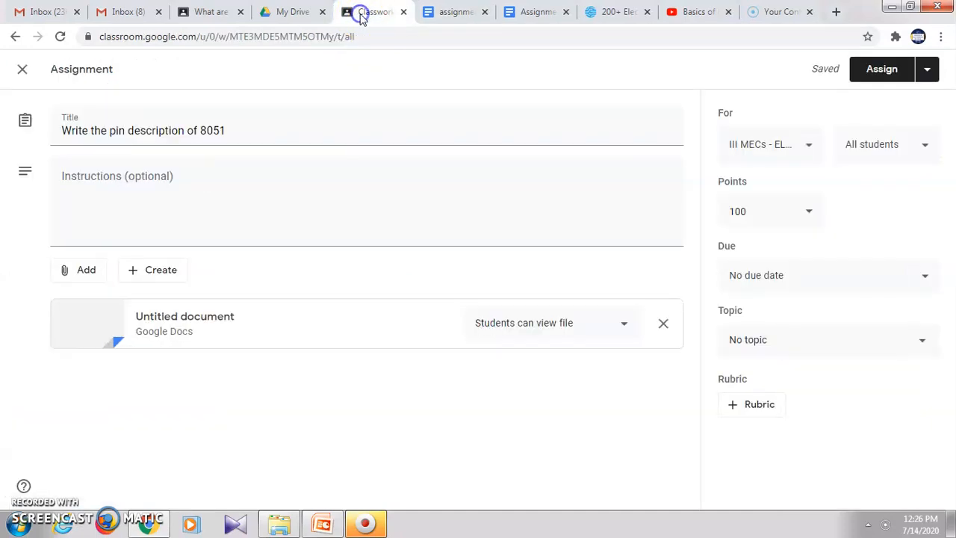
{"action": "mouse_move", "coordinate": [394, 317]}
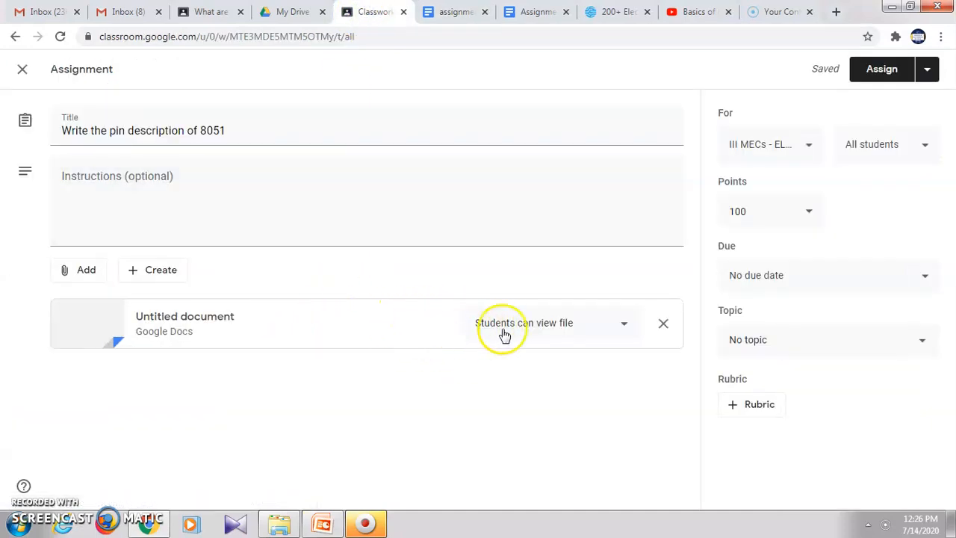
{"action": "mouse_move", "coordinate": [624, 329]}
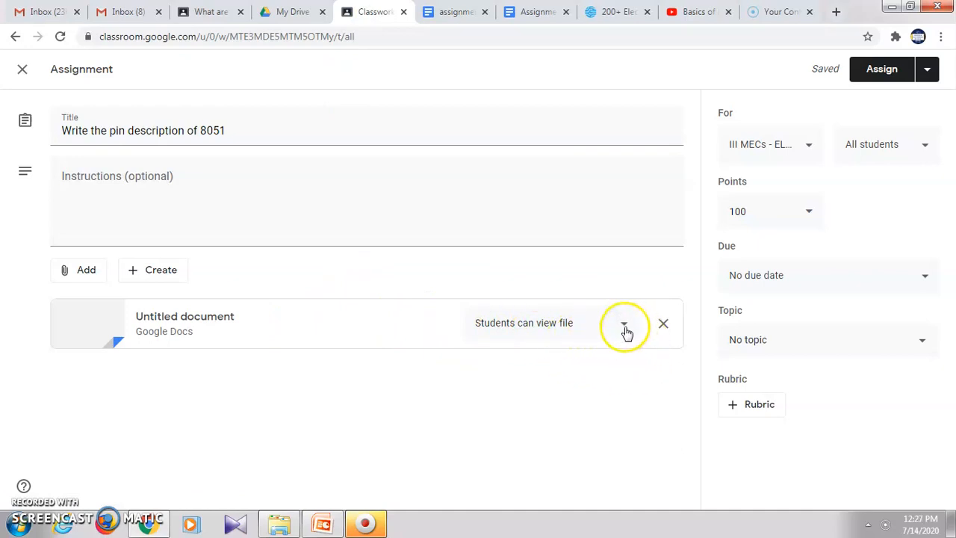
- Show the view, edit, and make-a-copy sharing choices for the attached document
{"action": "left_click", "coordinate": [624, 324]}
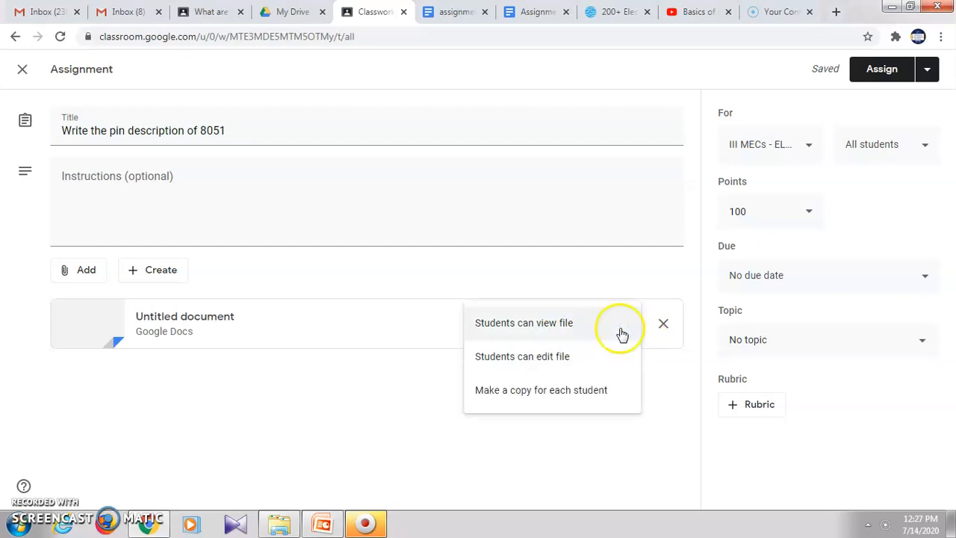
{"action": "mouse_move", "coordinate": [515, 337]}
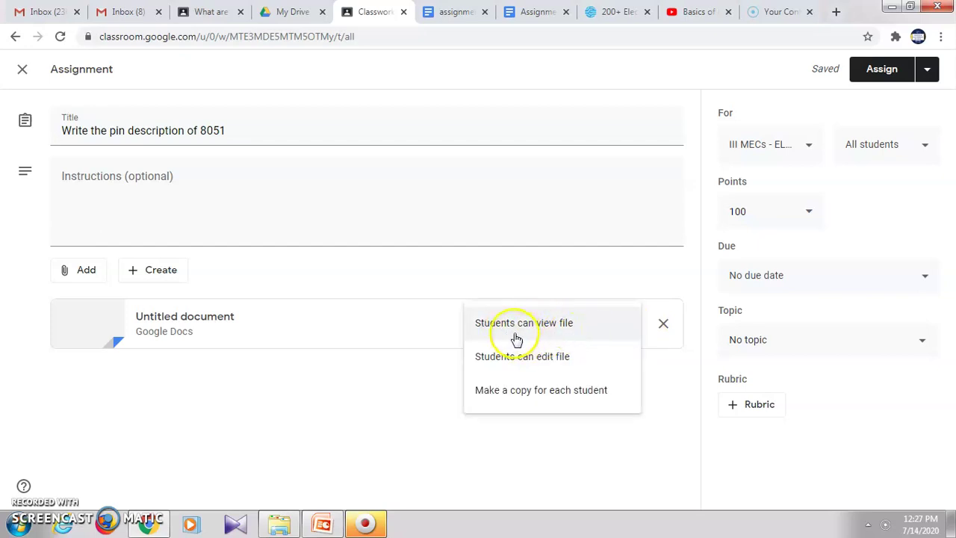
{"action": "mouse_move", "coordinate": [579, 331]}
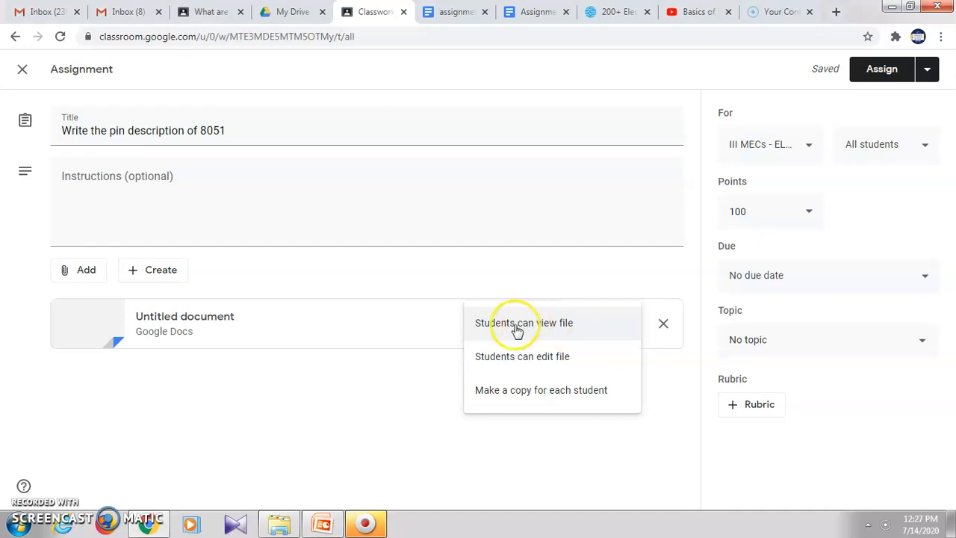
{"action": "mouse_move", "coordinate": [539, 328]}
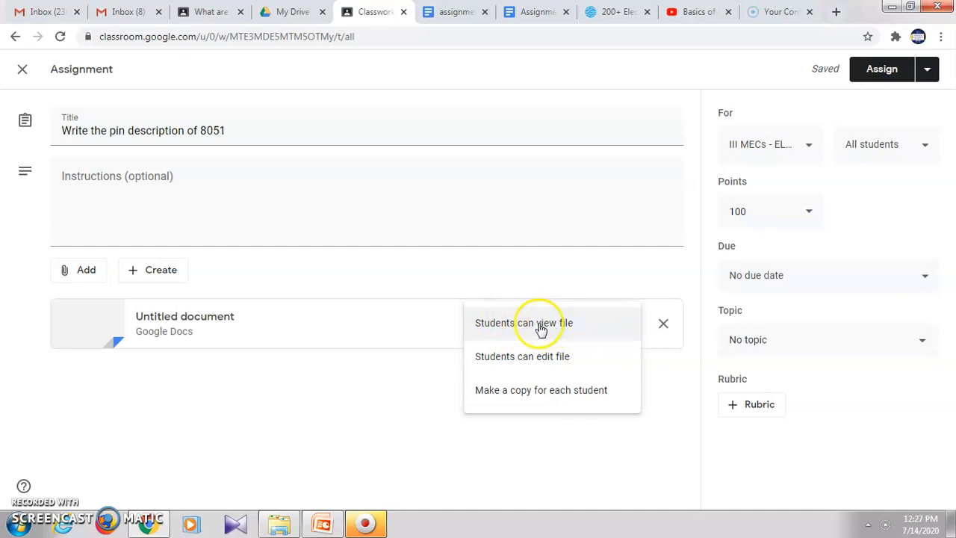
{"action": "mouse_move", "coordinate": [590, 341]}
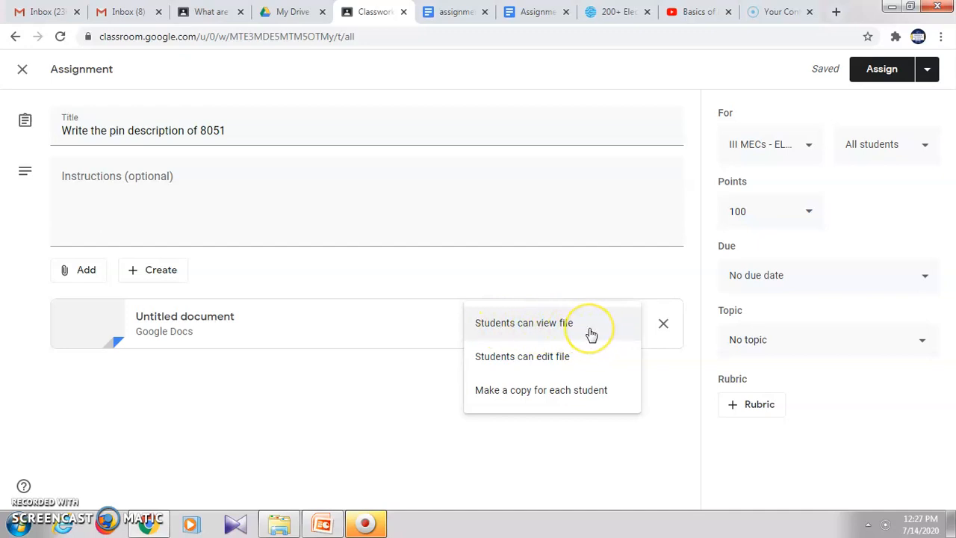
{"action": "mouse_move", "coordinate": [569, 328]}
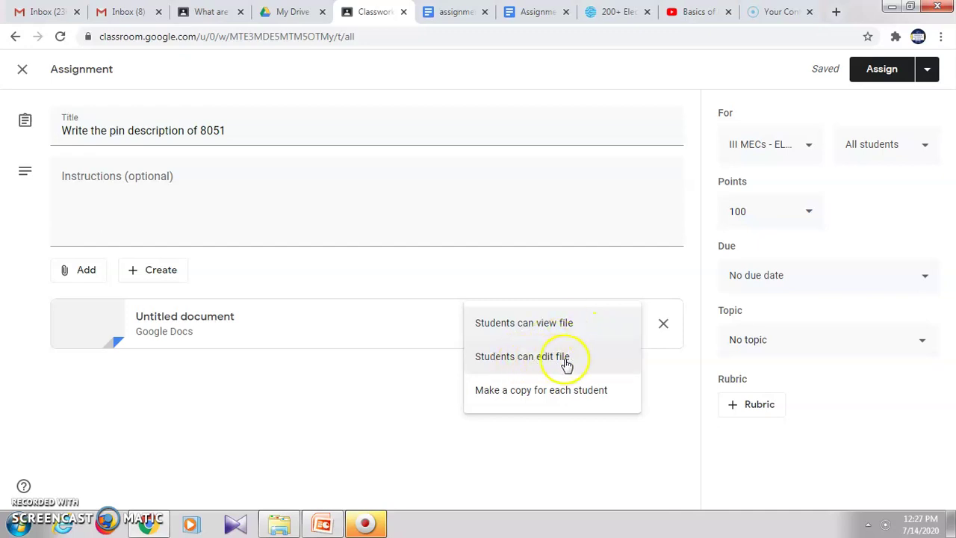
{"action": "mouse_move", "coordinate": [585, 359]}
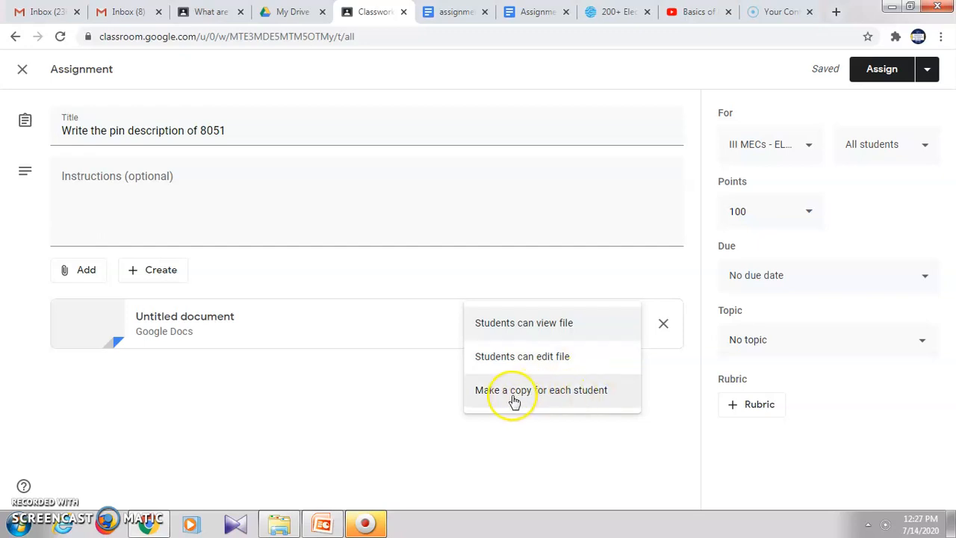
{"action": "mouse_move", "coordinate": [545, 396]}
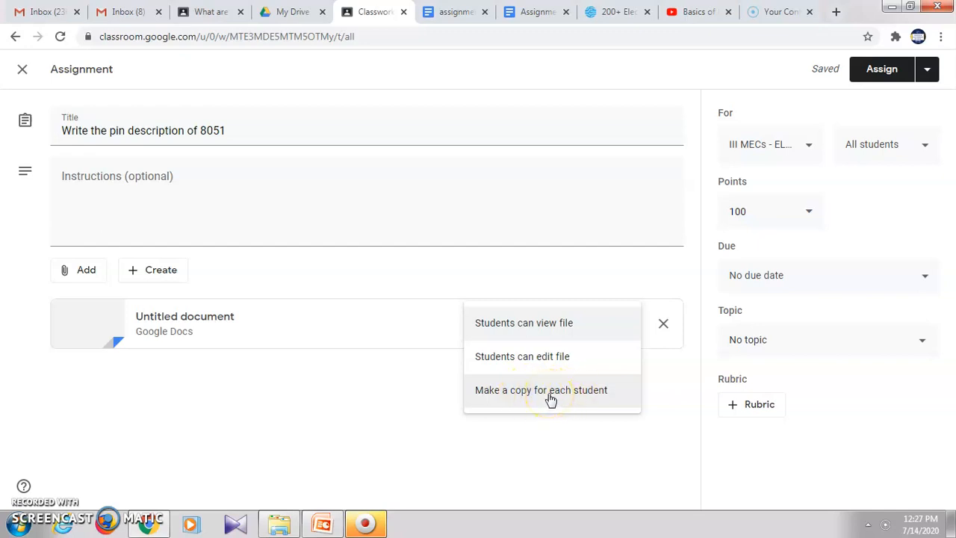
{"action": "mouse_move", "coordinate": [437, 338]}
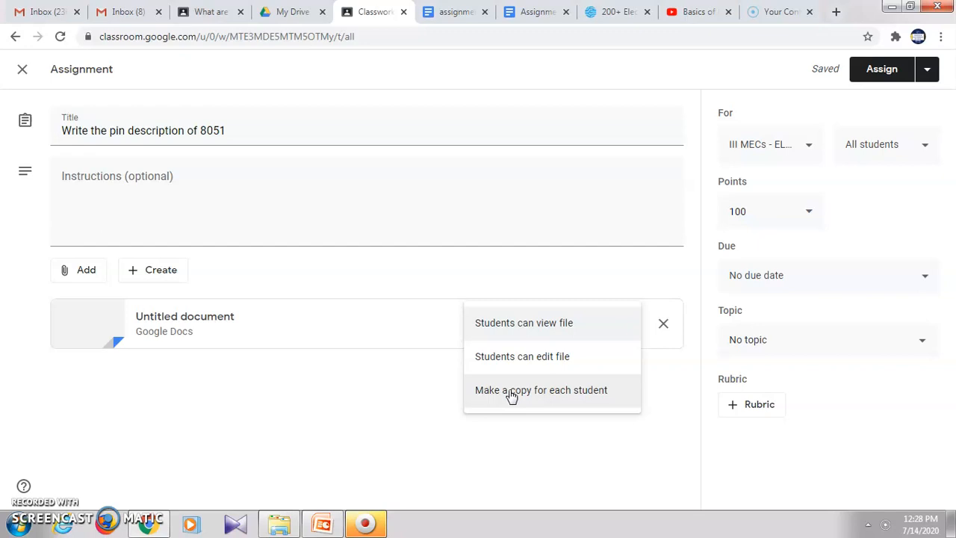
- Give each student their own copy, due date Jul 18, topic Microcontroller
{"action": "left_click", "coordinate": [541, 390]}
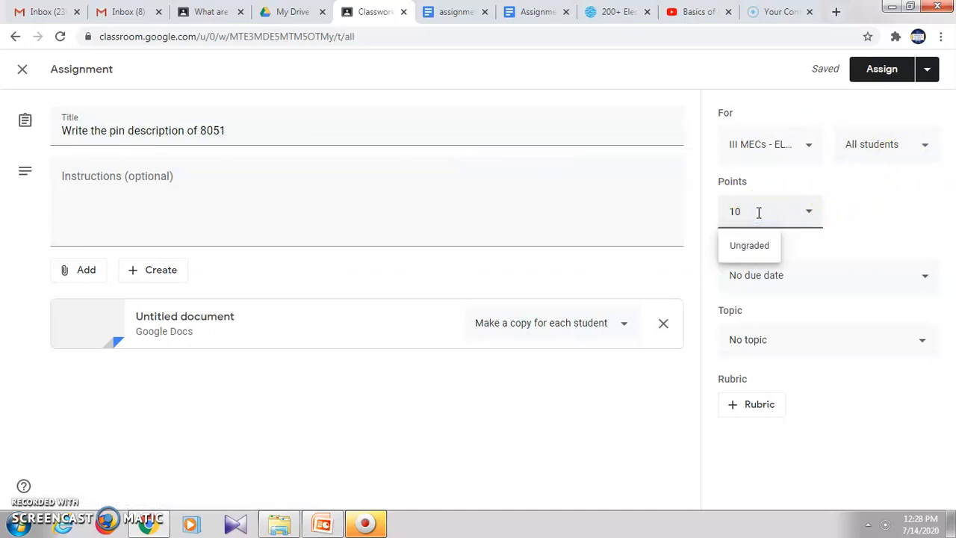
{"action": "left_click", "coordinate": [922, 281]}
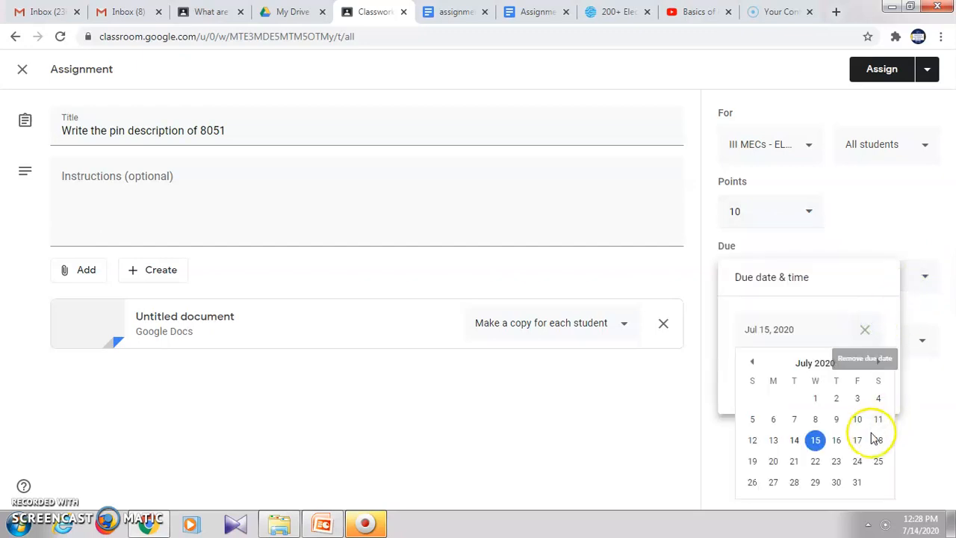
{"action": "left_click", "coordinate": [877, 439]}
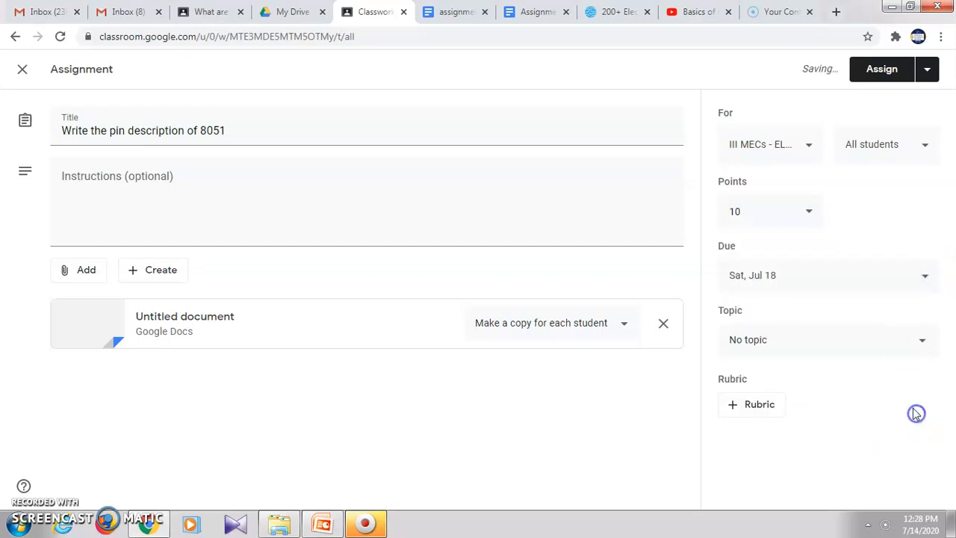
{"action": "left_click", "coordinate": [827, 341]}
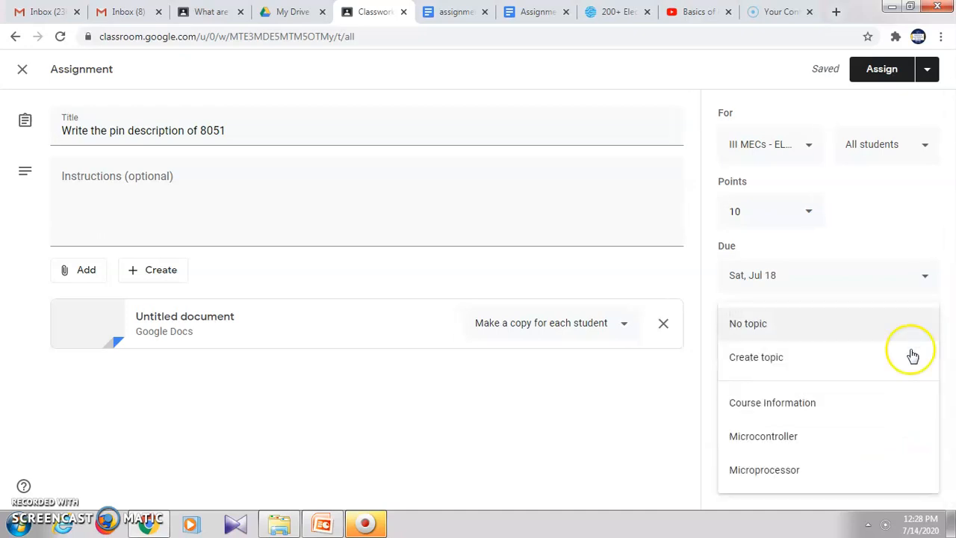
{"action": "left_click", "coordinate": [761, 436]}
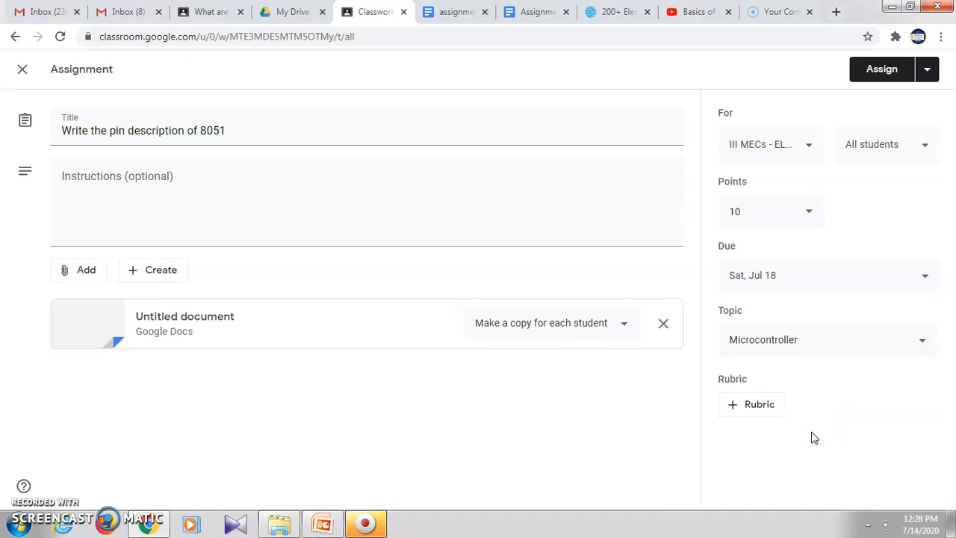
- Assign the finished assignment to the class
{"action": "left_click", "coordinate": [884, 69]}
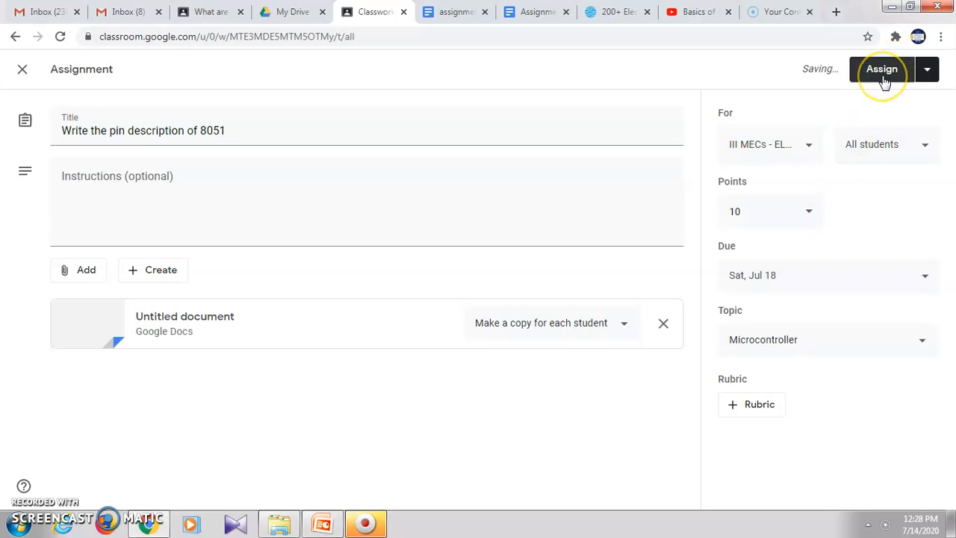
{"action": "left_click", "coordinate": [887, 70]}
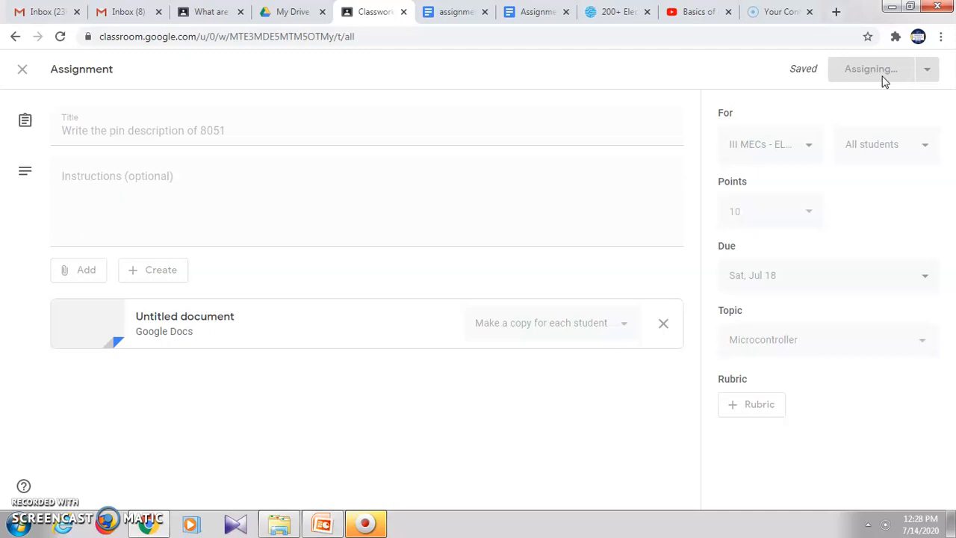
- Confirm the assignment appears under Microcontroller on the Classwork page
{"action": "left_click", "coordinate": [872, 68]}
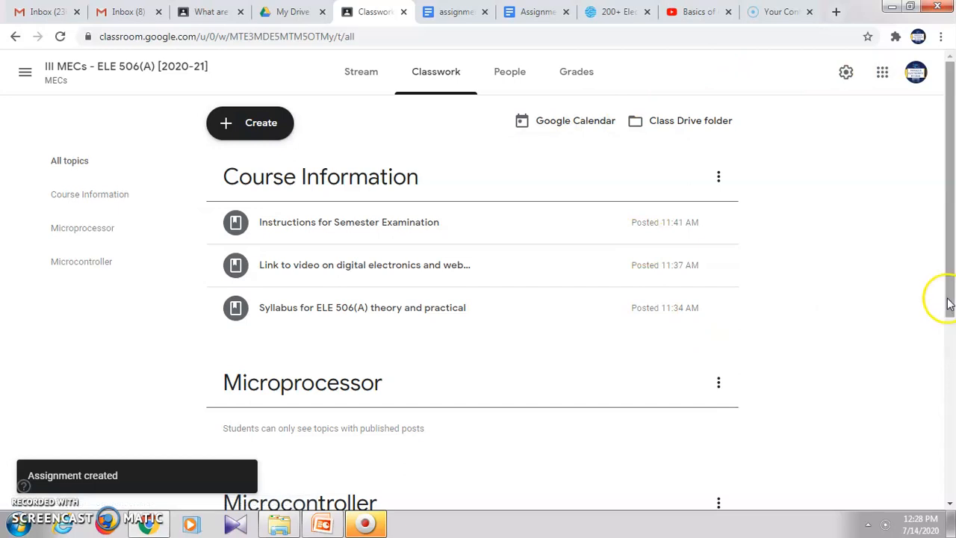
{"action": "scroll", "scroll_direction": "down", "scroll_amount": 3}
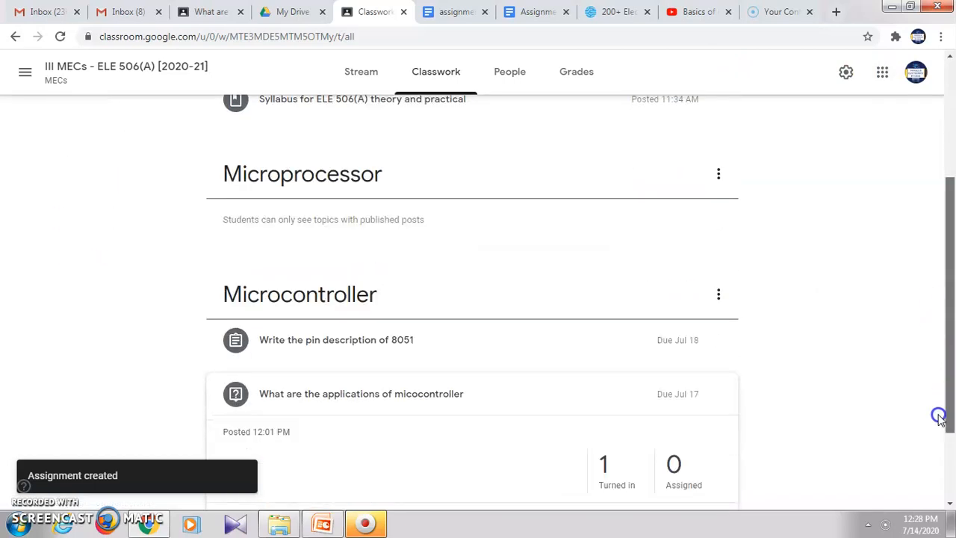
{"action": "mouse_move", "coordinate": [418, 346]}
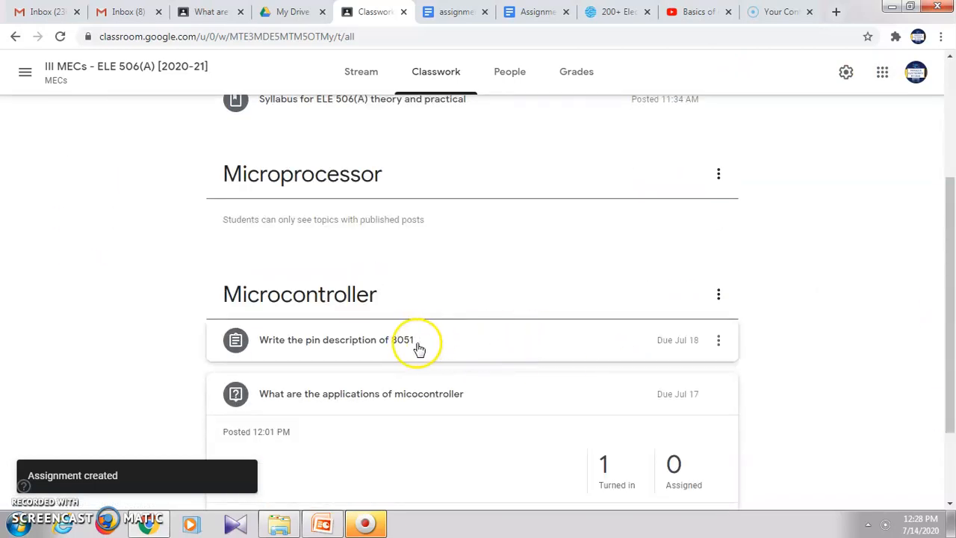
{"action": "mouse_move", "coordinate": [344, 336]}
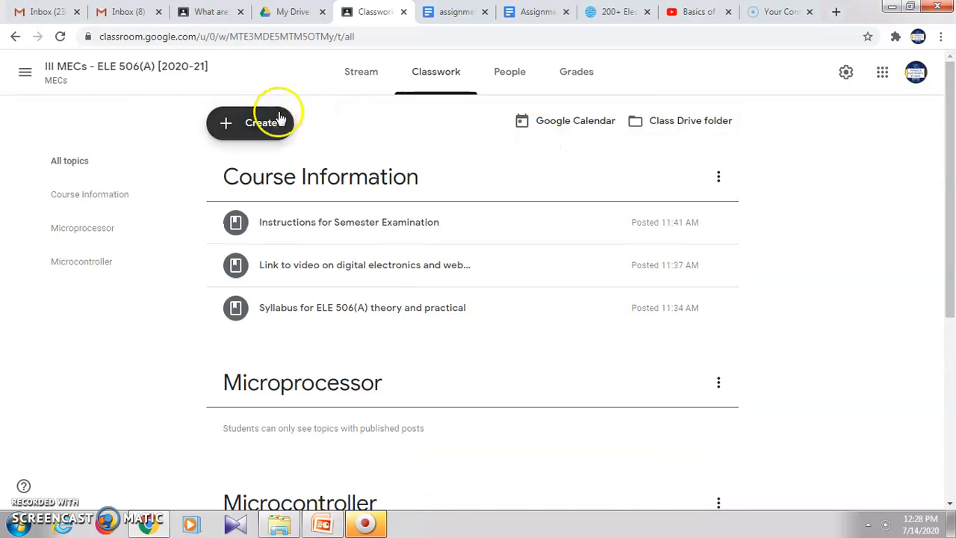
- Start a second blank assignment and show the new Google file types to attach
{"action": "left_click", "coordinate": [260, 122]}
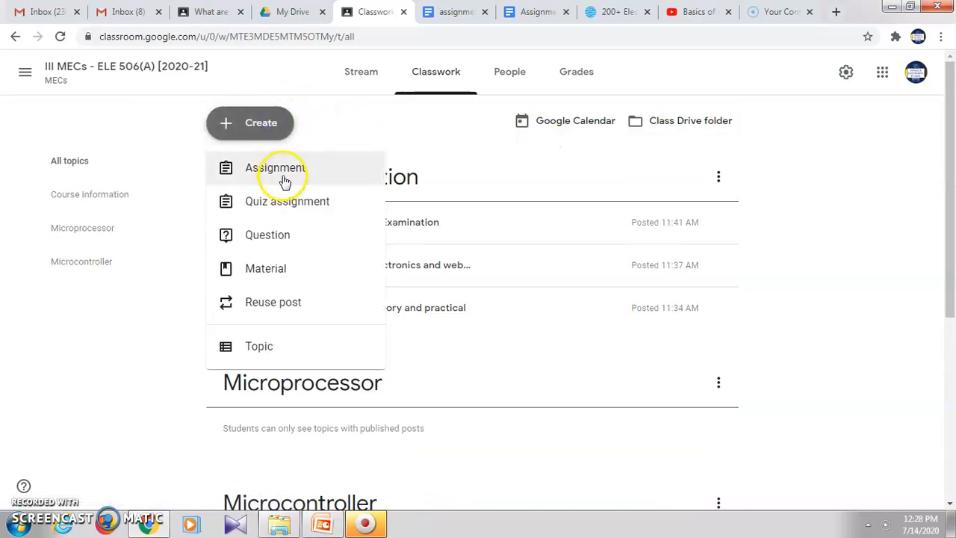
{"action": "left_click", "coordinate": [278, 167]}
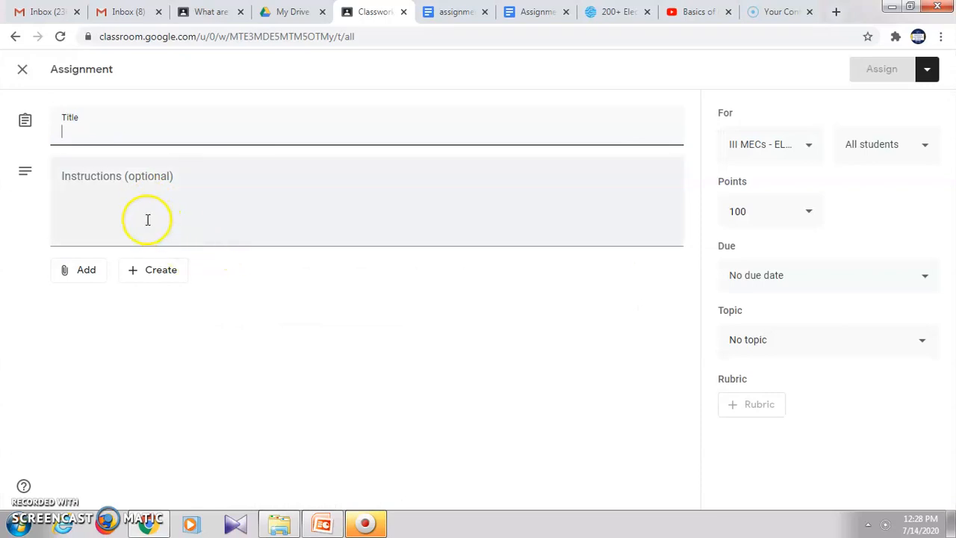
{"action": "left_click", "coordinate": [153, 269]}
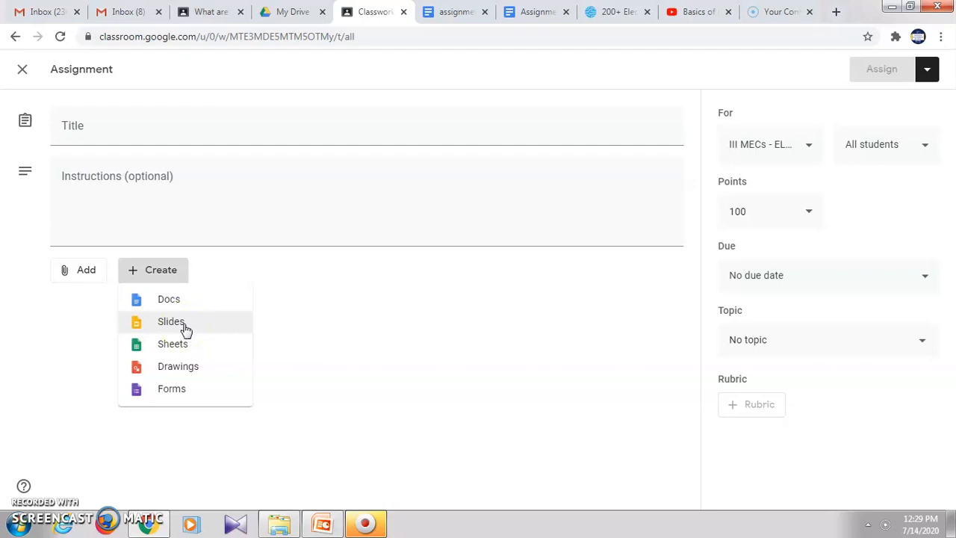
{"action": "mouse_move", "coordinate": [187, 346]}
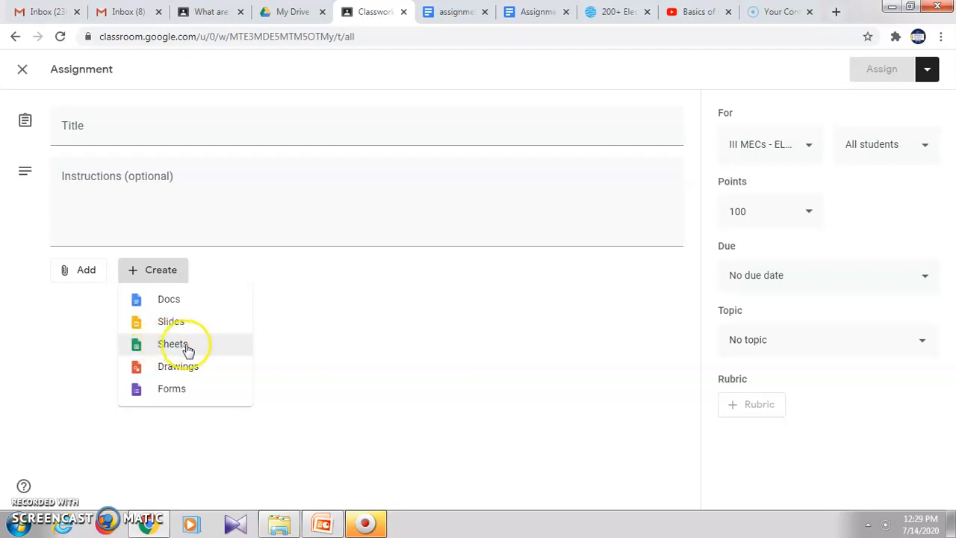
{"action": "mouse_move", "coordinate": [185, 349]}
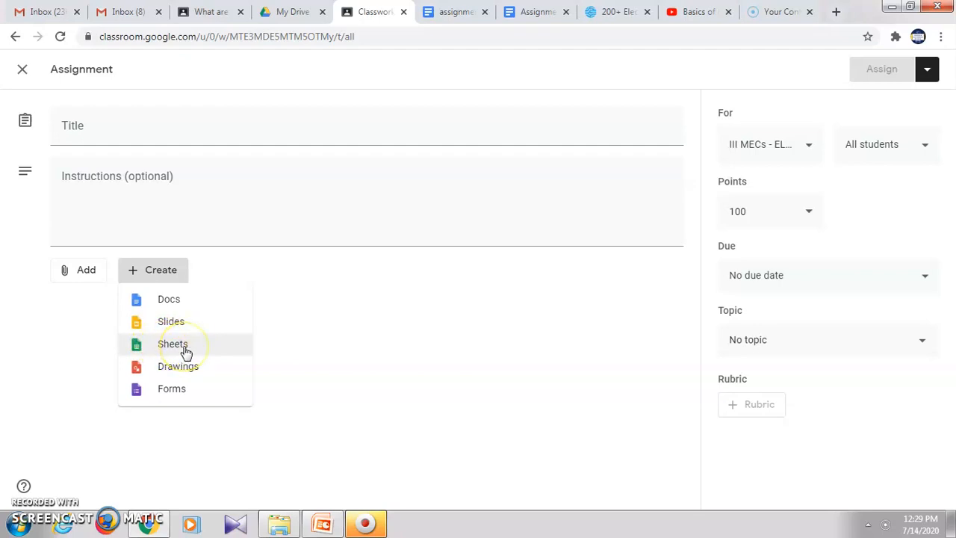